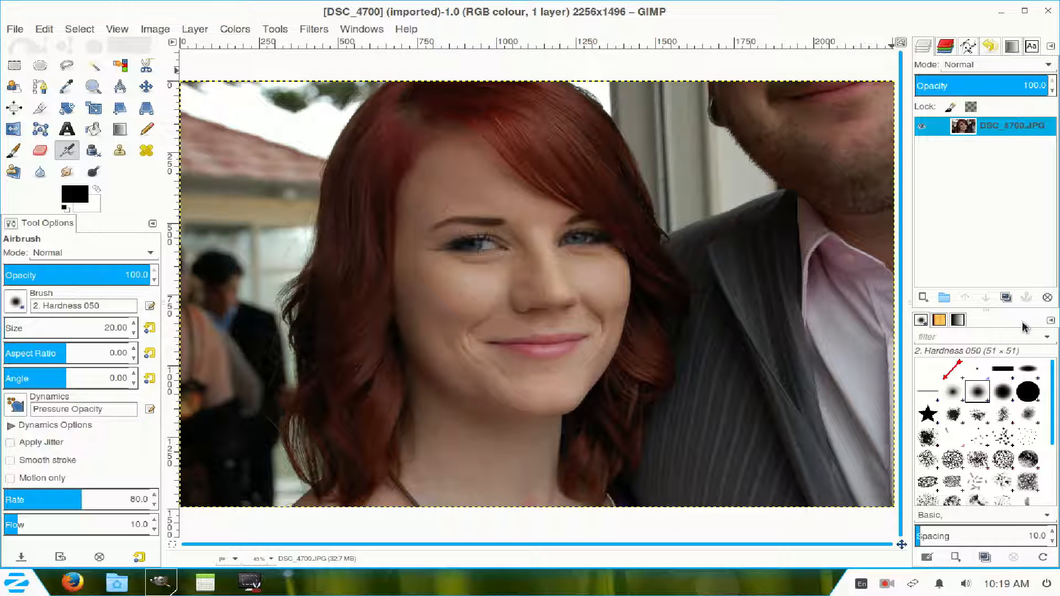
Duplicate the photo layer and bring up G'MIC with the Artistic category expanded.
{"action": "left_click", "coordinate": [1004, 297]}
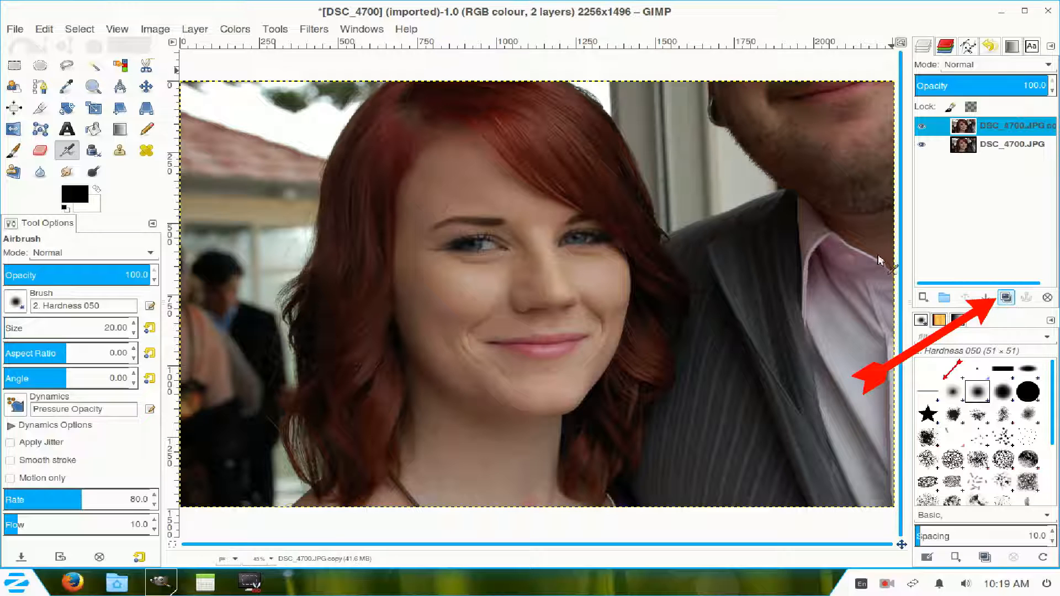
{"action": "left_click", "coordinate": [313, 29]}
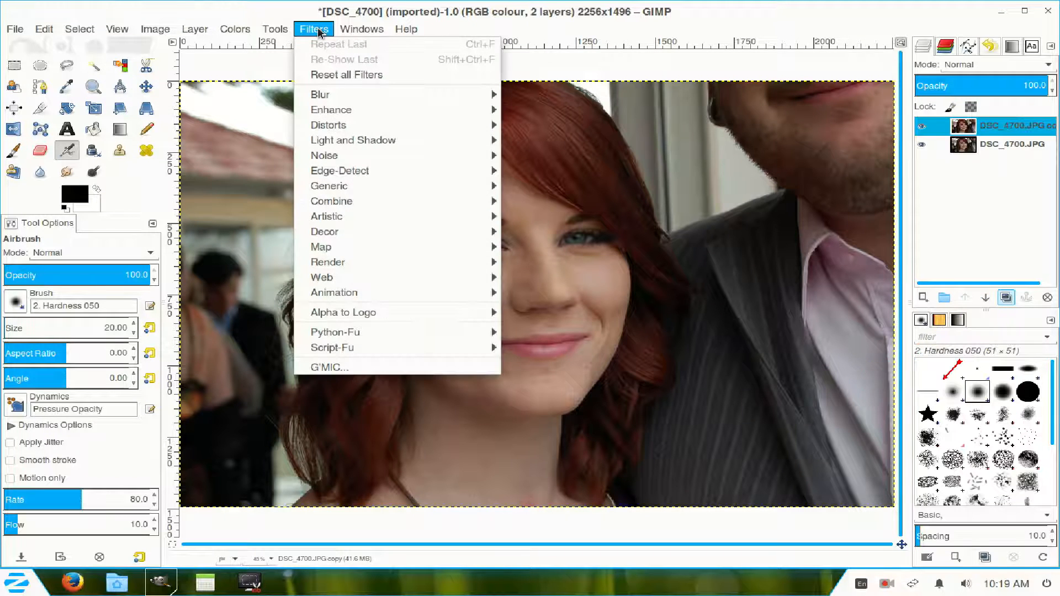
{"action": "left_click", "coordinate": [329, 366]}
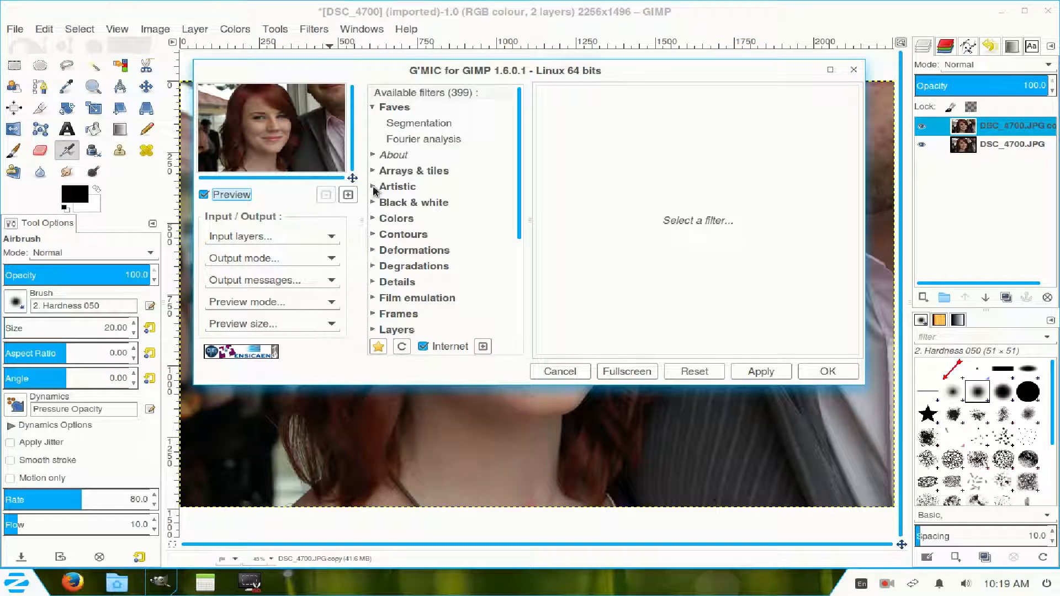
{"action": "left_click", "coordinate": [397, 186]}
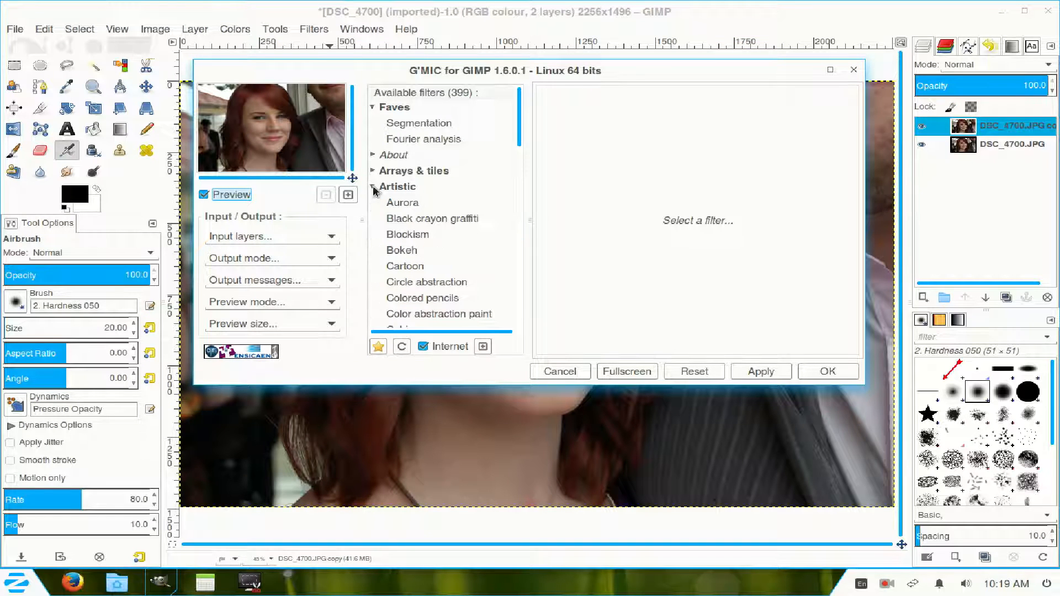
{"action": "mouse_move", "coordinate": [406, 266]}
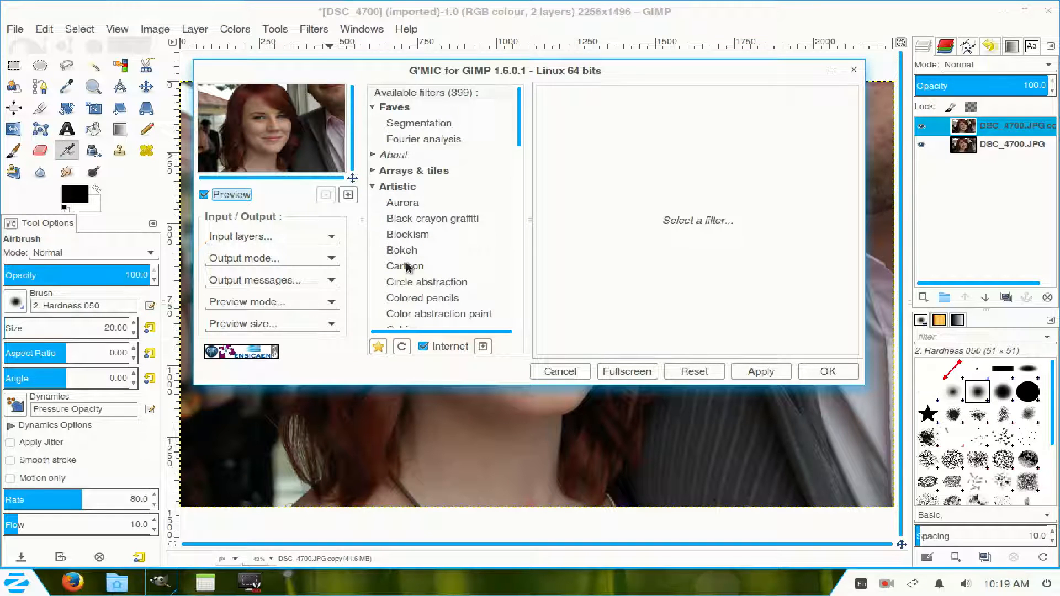
Apply the Cartoon filter with smoothness 8.40 and edge thickness 0.10 to the duplicate.
{"action": "left_click", "coordinate": [405, 266]}
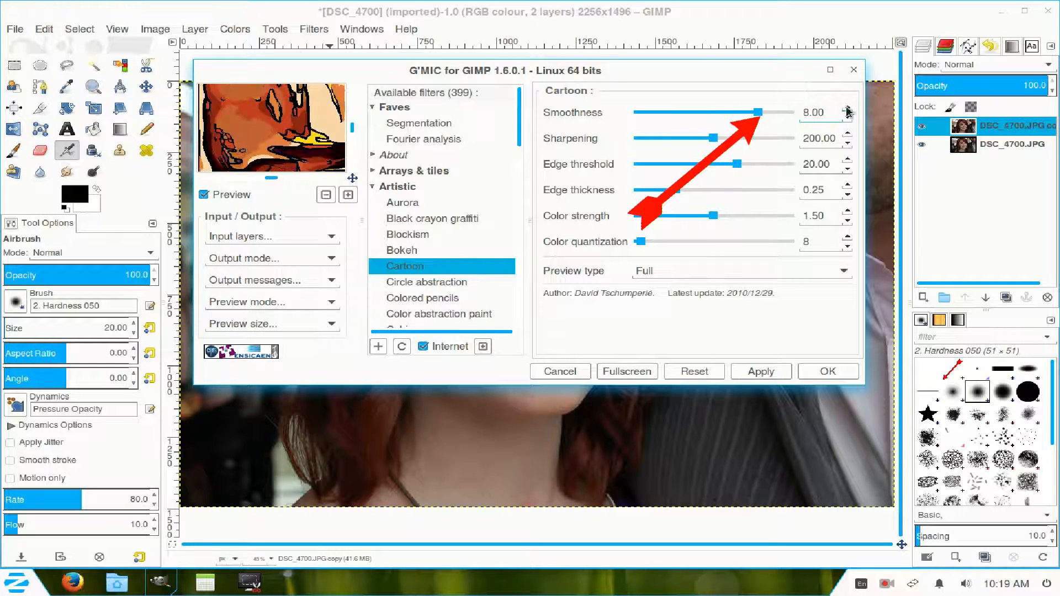
{"action": "left_click", "coordinate": [846, 108]}
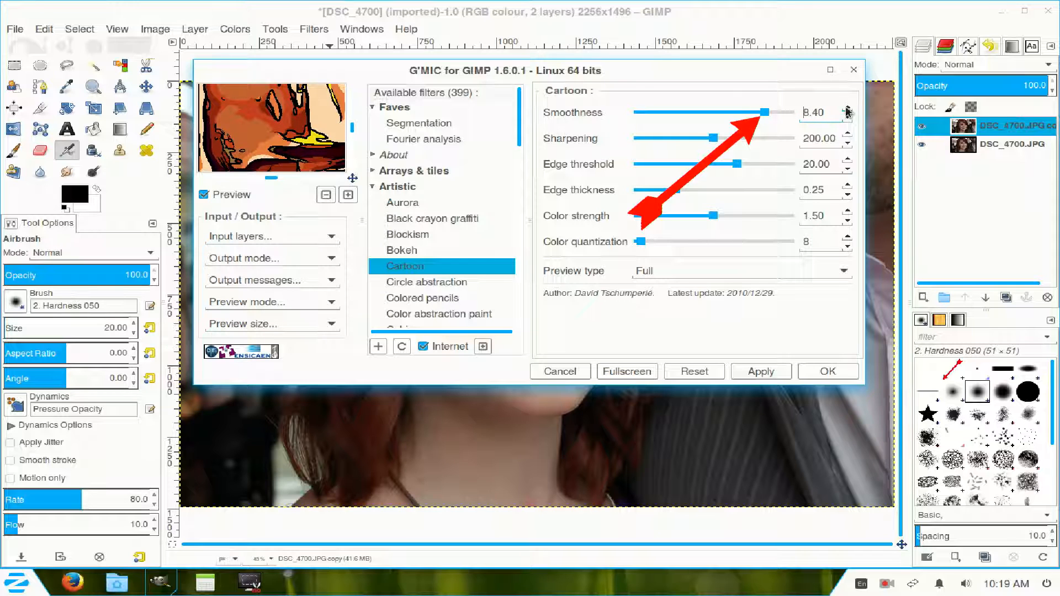
{"action": "left_click", "coordinate": [846, 108]}
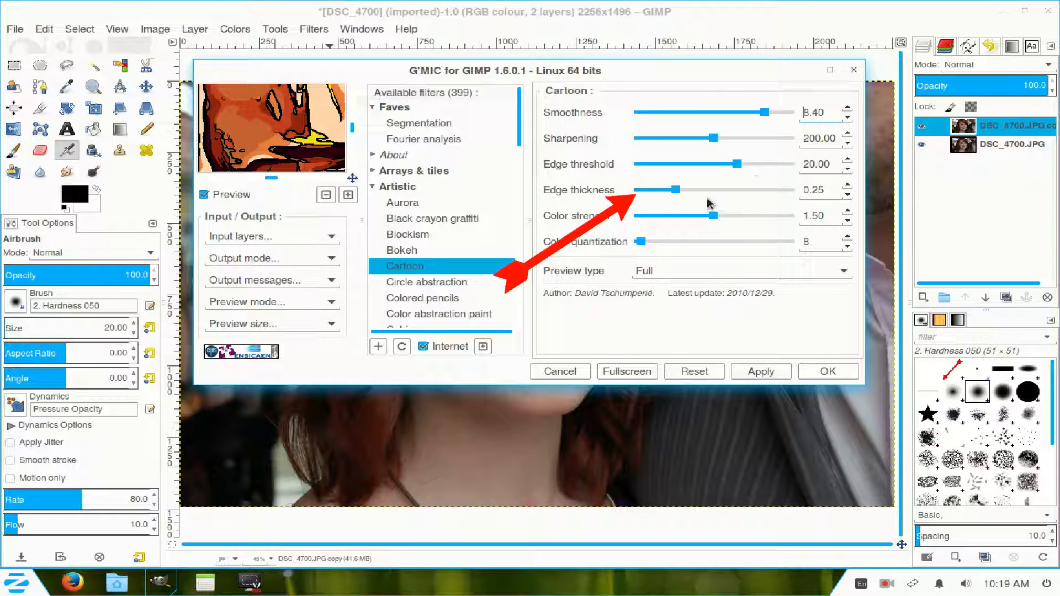
{"action": "left_click_drag", "start_coordinate": [675, 189], "coordinate": [661, 189]}
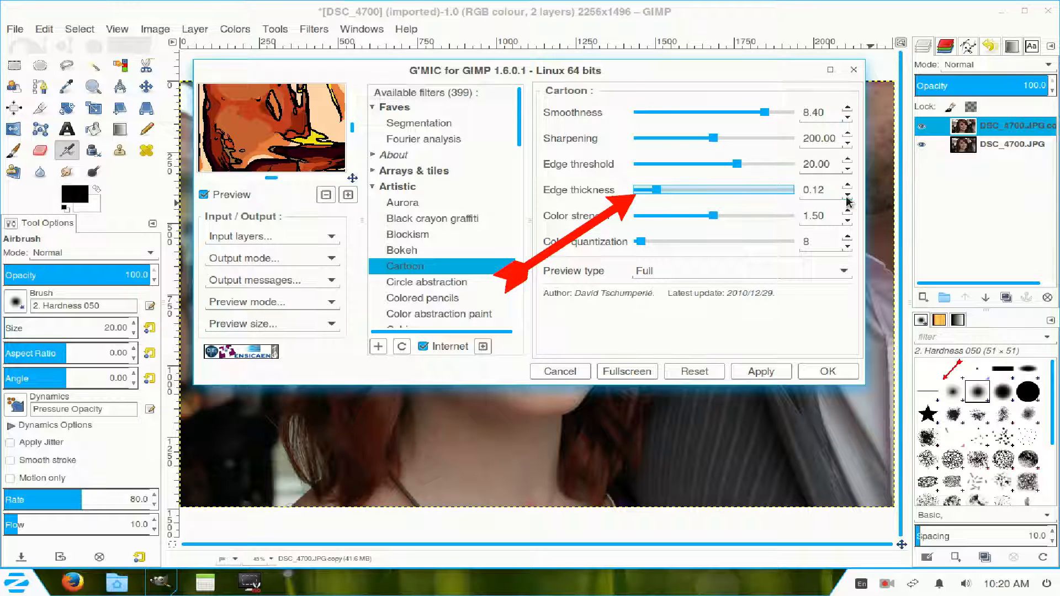
{"action": "left_click_drag", "start_coordinate": [676, 189], "coordinate": [659, 190]}
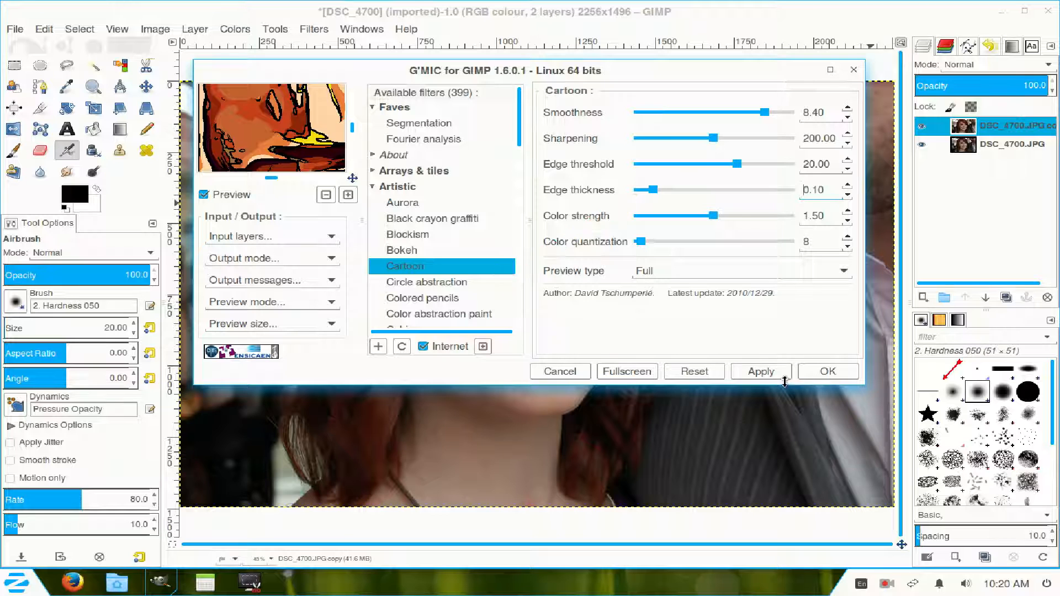
{"action": "left_click", "coordinate": [760, 371]}
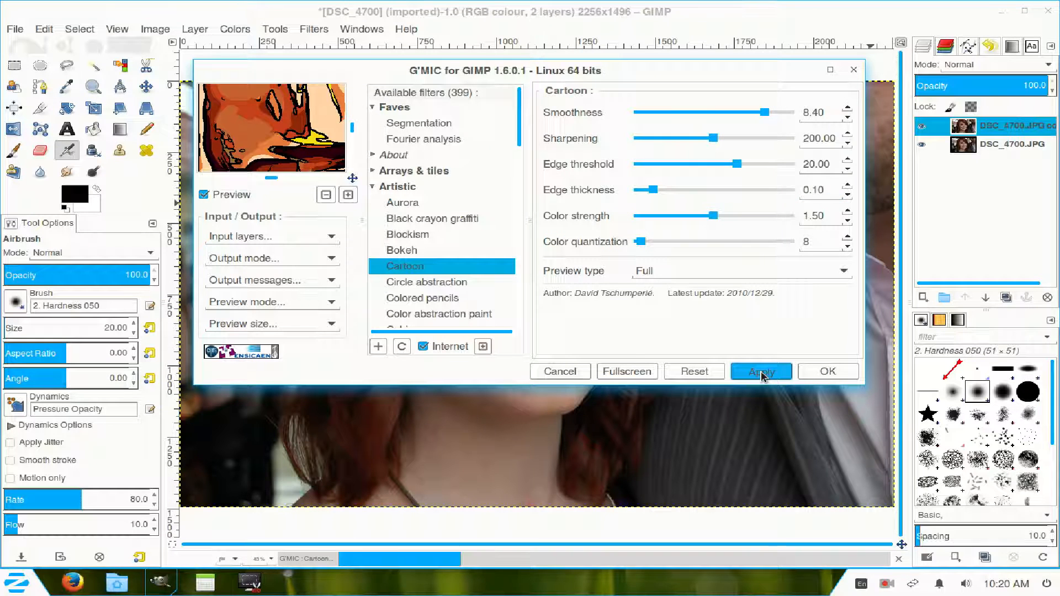
{"action": "left_click", "coordinate": [760, 371]}
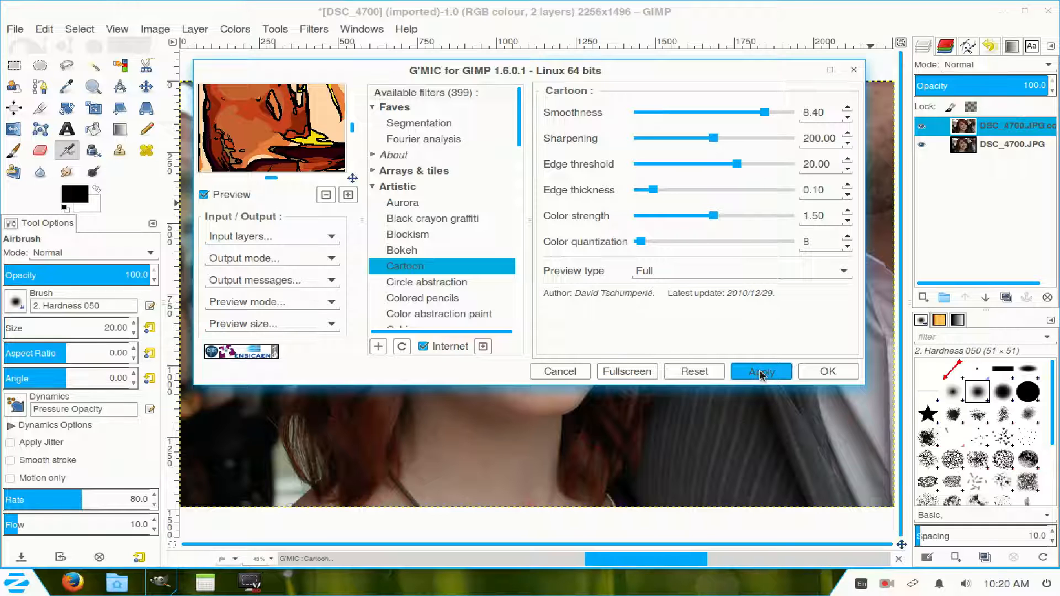
{"action": "left_click", "coordinate": [761, 371]}
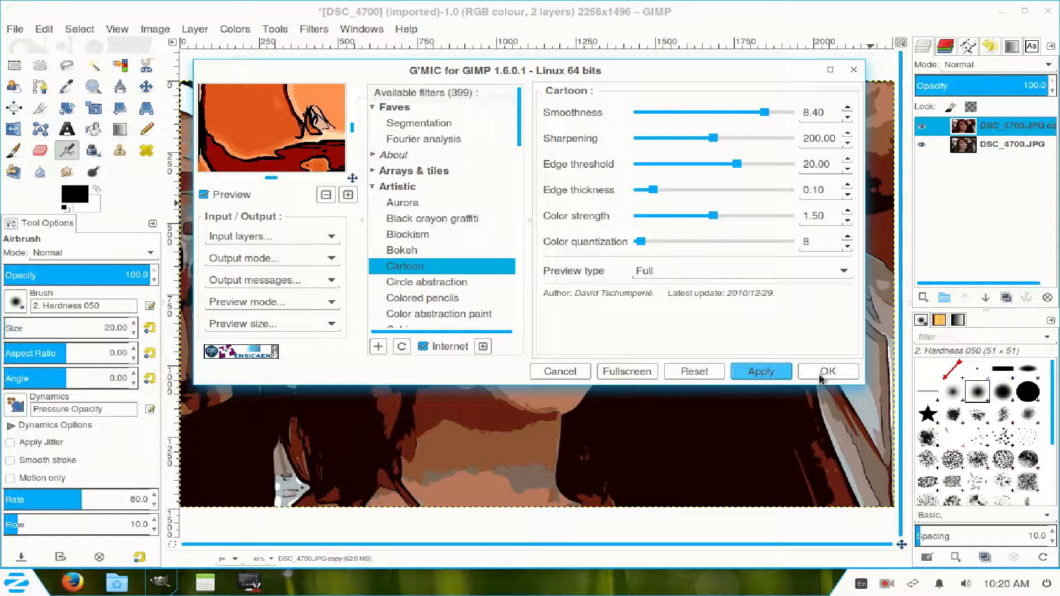
Keep the G'MIC result and blend the cartoon copy in Overlay mode.
{"action": "left_click", "coordinate": [827, 371]}
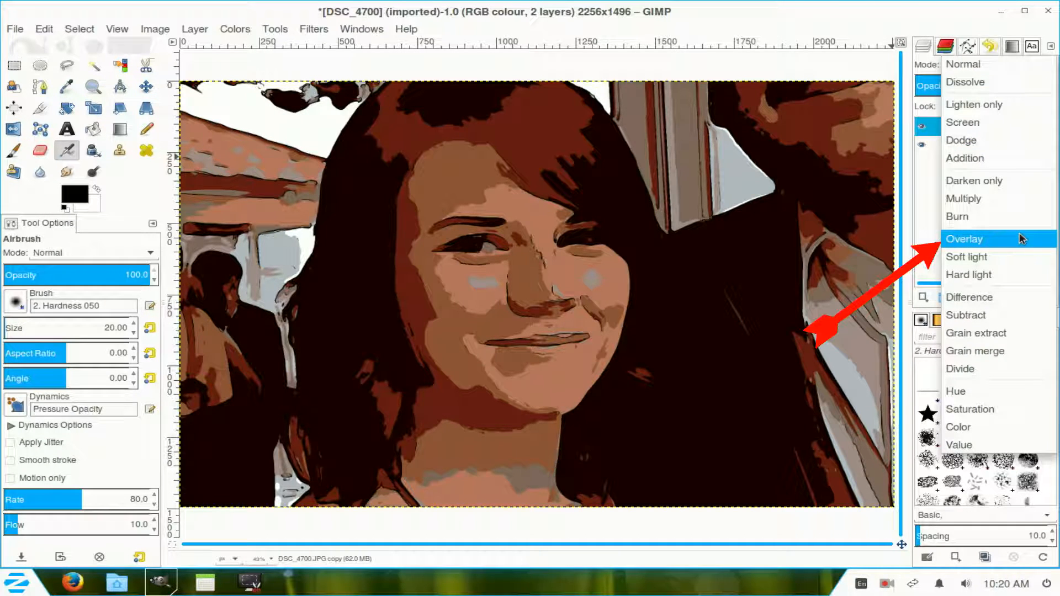
{"action": "left_click", "coordinate": [964, 239]}
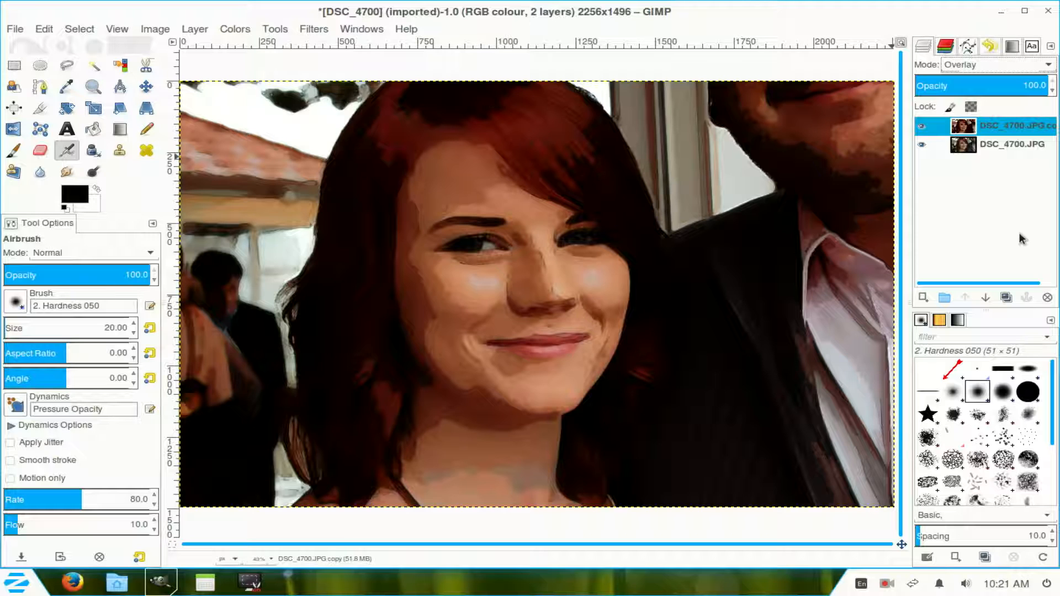
{"action": "mouse_move", "coordinate": [223, 41]}
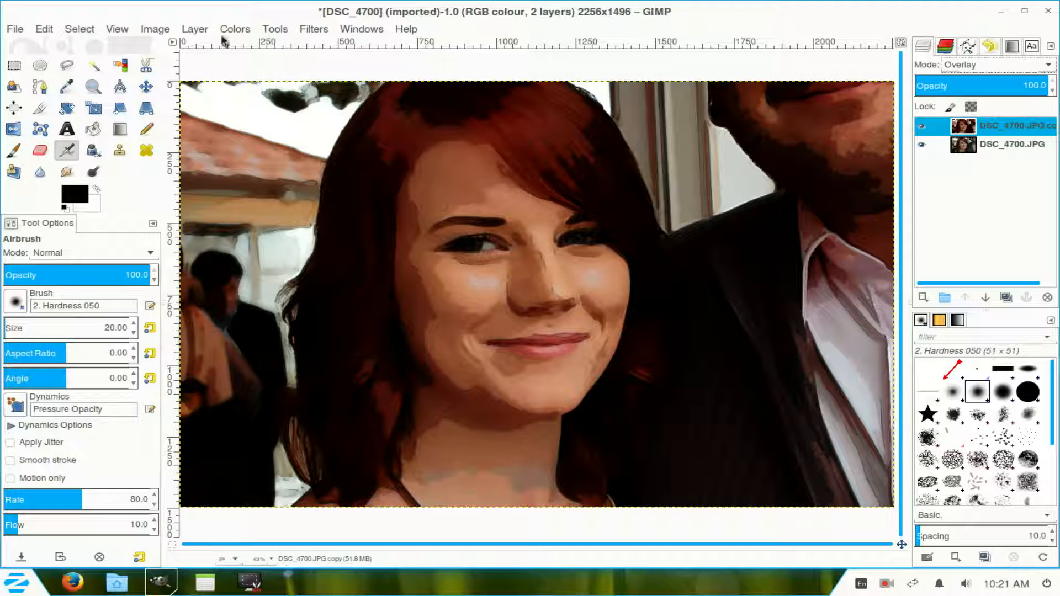
Add a white full-opacity layer mask to the cartoon layer and ready the Paintbrush.
{"action": "left_click", "coordinate": [195, 29]}
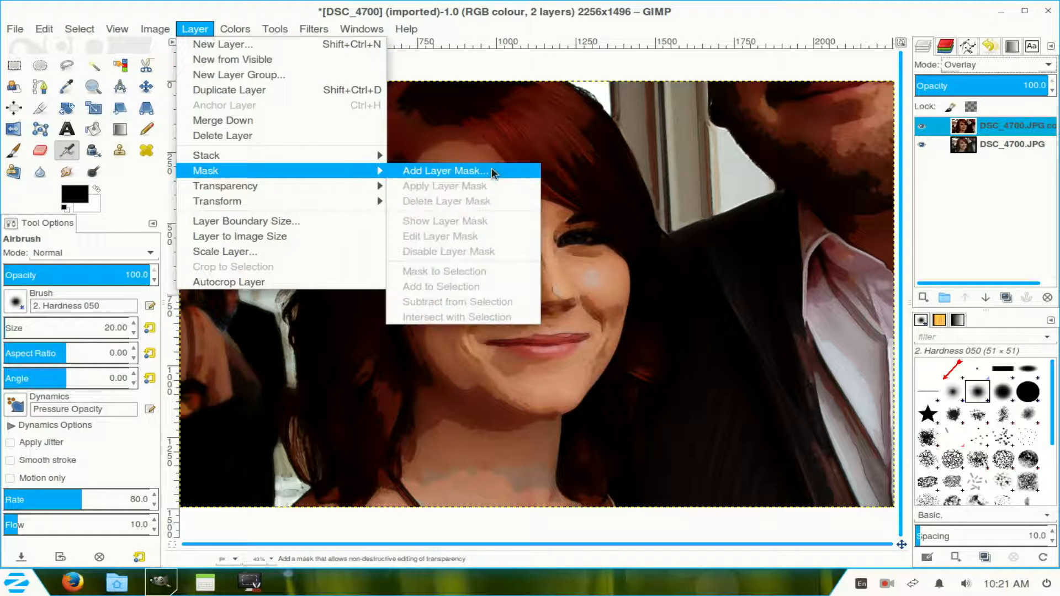
{"action": "left_click", "coordinate": [444, 170]}
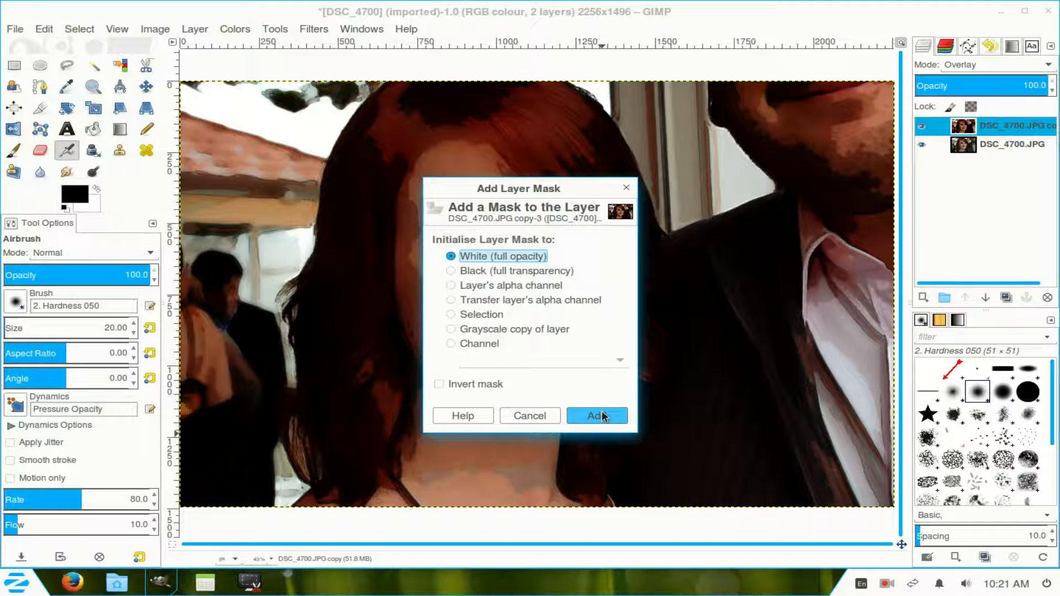
{"action": "left_click", "coordinate": [596, 415]}
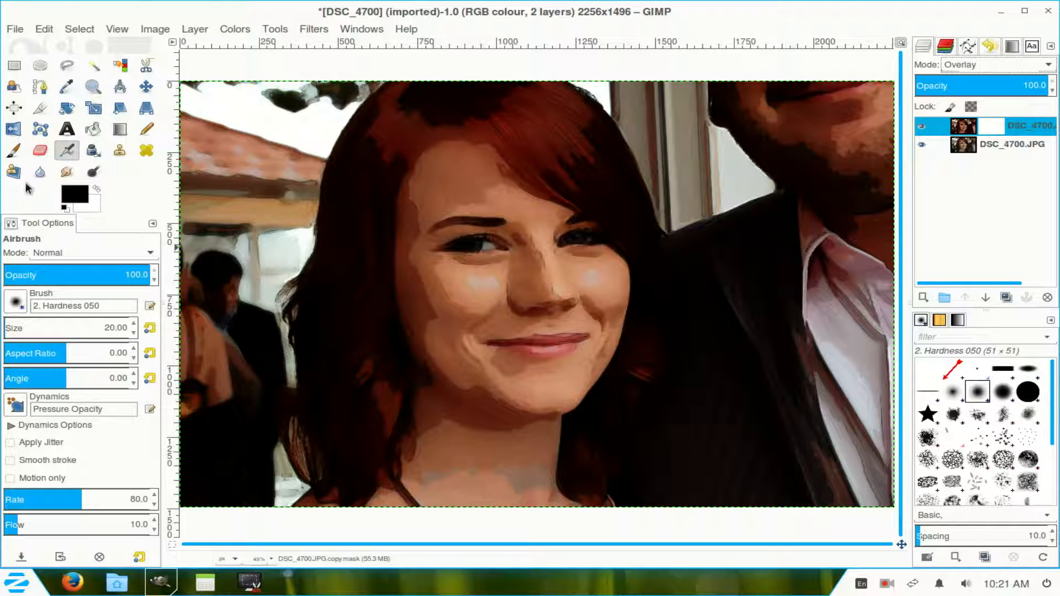
{"action": "left_click", "coordinate": [13, 149]}
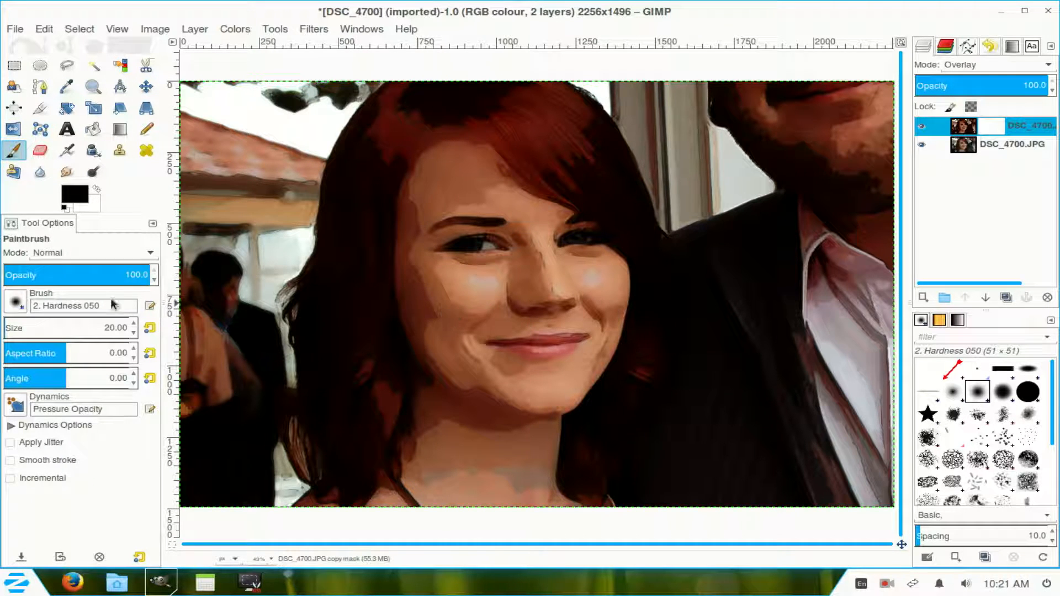
{"action": "mouse_move", "coordinate": [13, 332]}
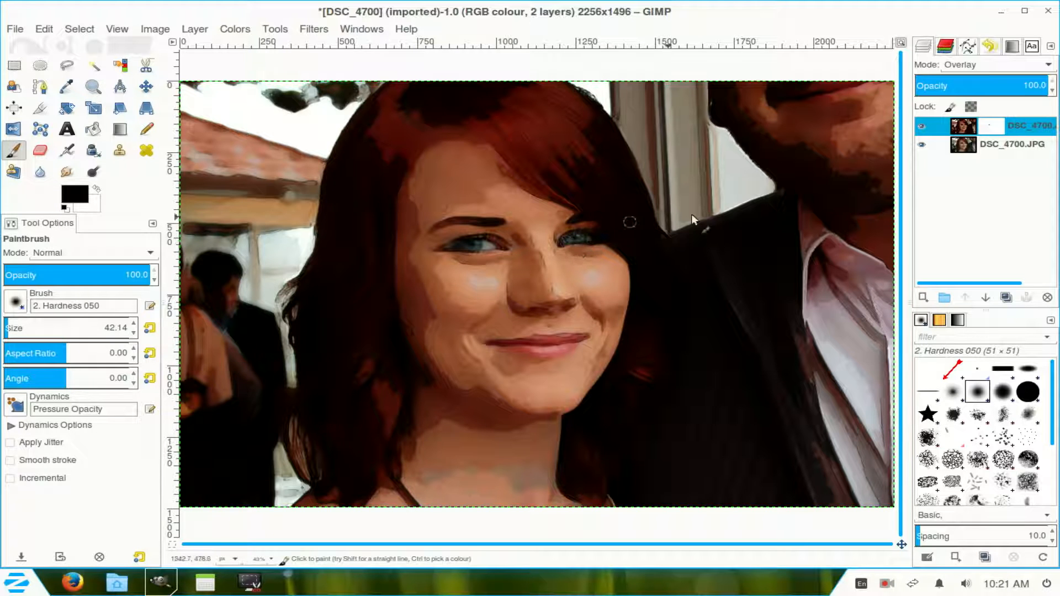
Merge the cartoon layer down into the photo, leaving a single layer.
{"action": "right_click", "coordinate": [987, 126]}
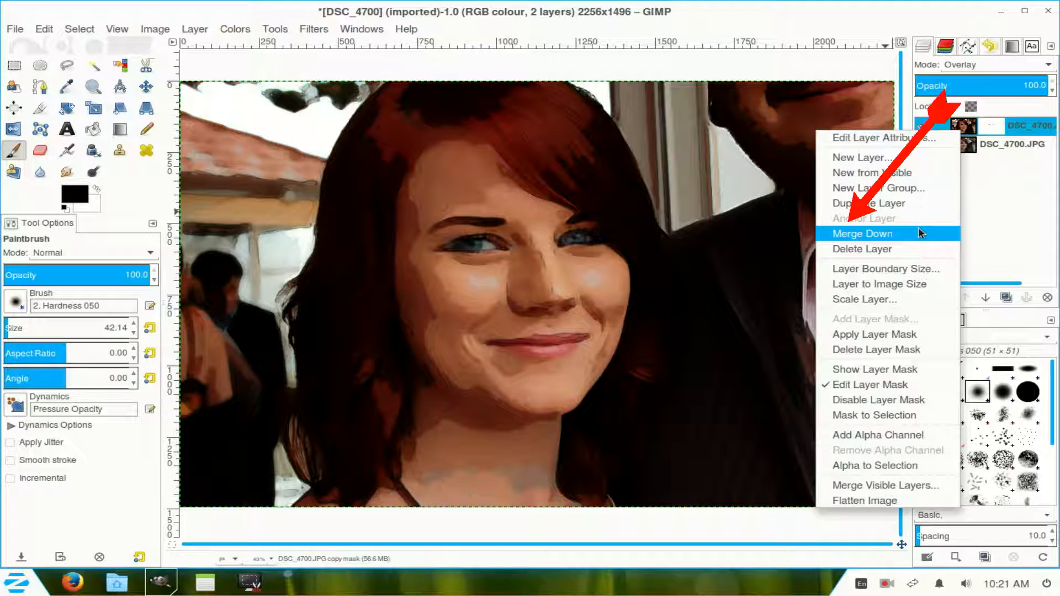
{"action": "left_click", "coordinate": [861, 233]}
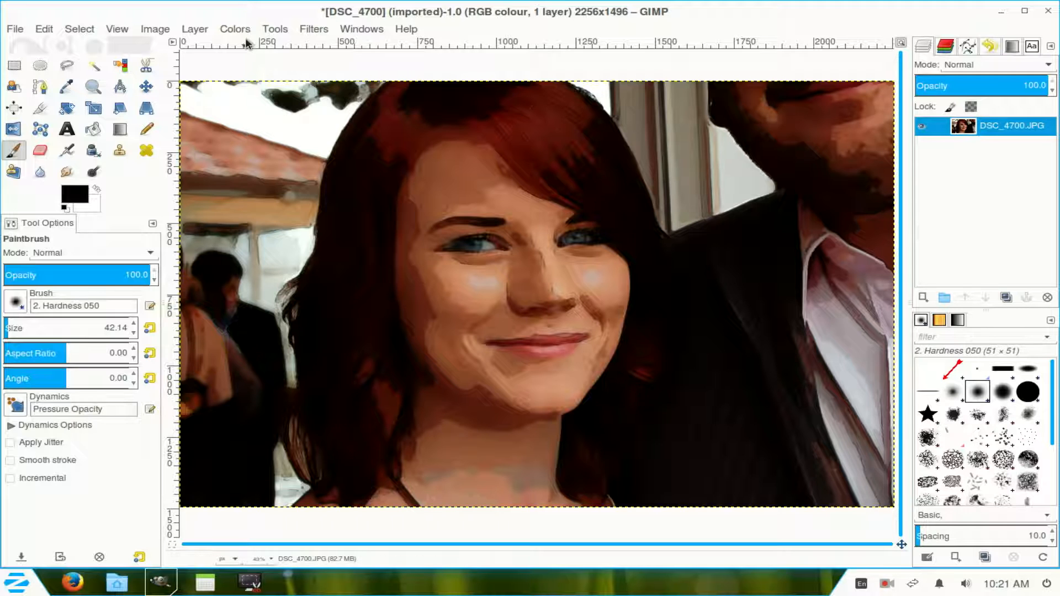
{"action": "left_click", "coordinate": [234, 29]}
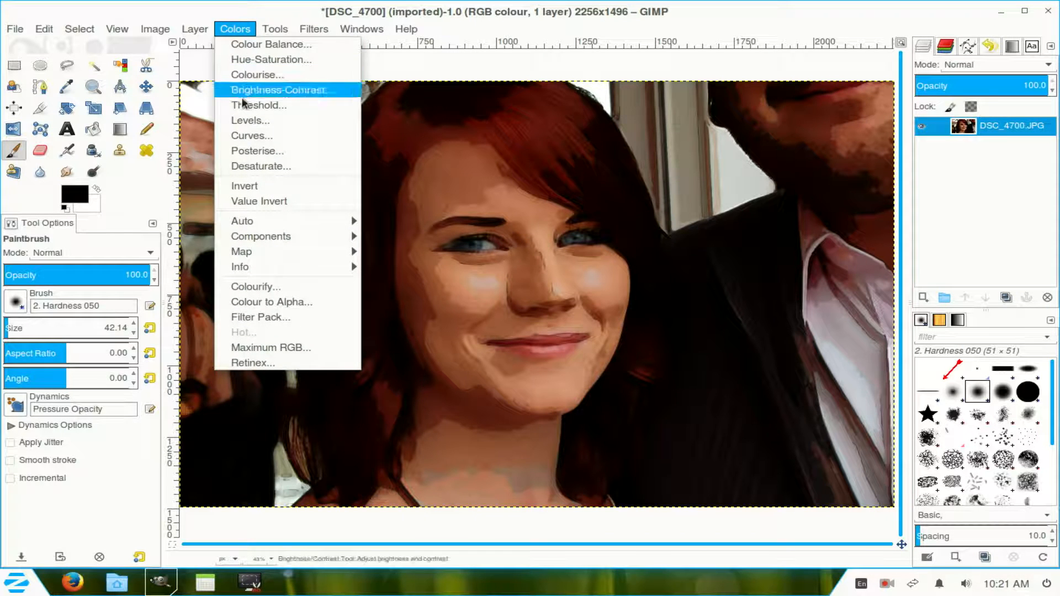
Apply Levels with the white input point lowered to 213 to brighten the portrait.
{"action": "left_click", "coordinate": [251, 120]}
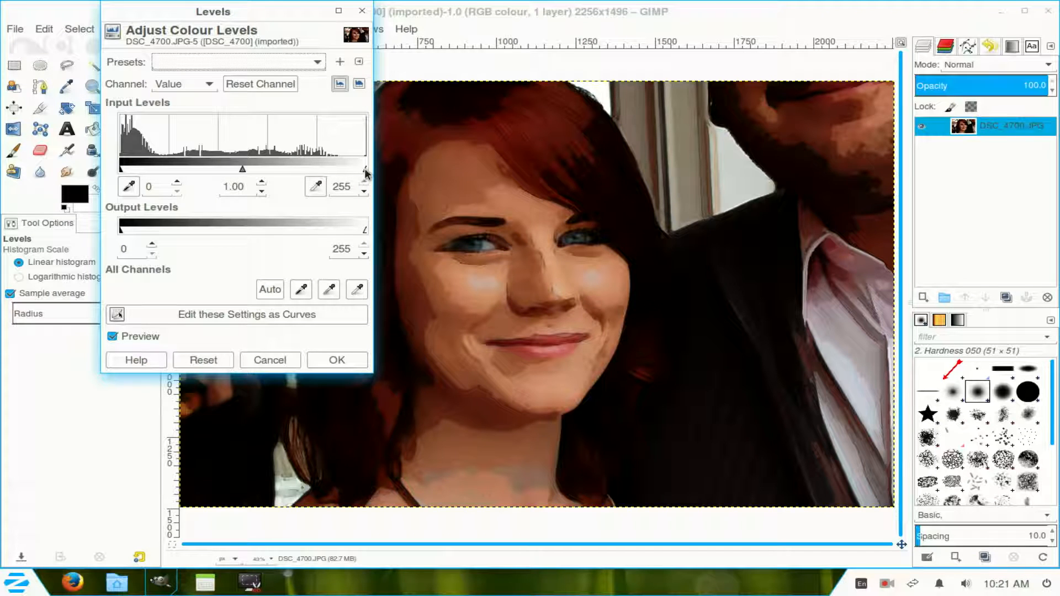
{"action": "left_click_drag", "start_coordinate": [360, 169], "coordinate": [356, 169]}
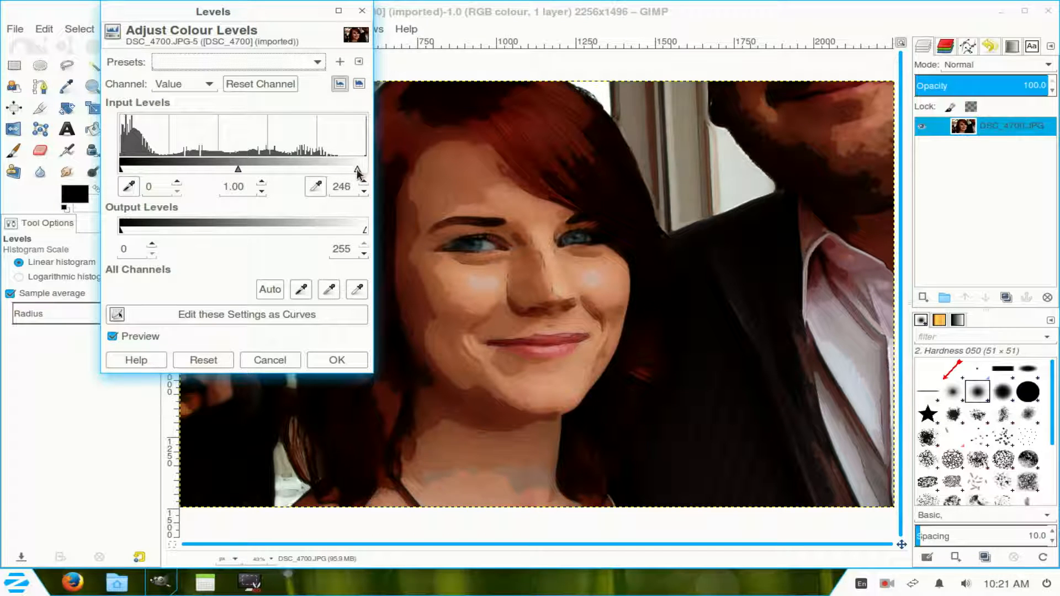
{"action": "left_click_drag", "start_coordinate": [356, 169], "coordinate": [330, 169]}
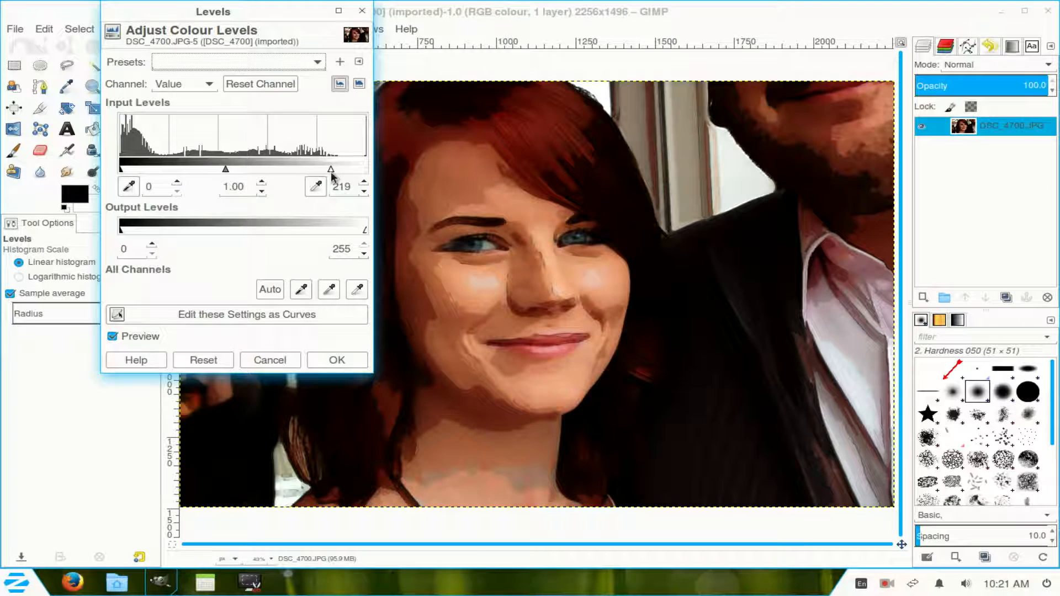
{"action": "left_click_drag", "start_coordinate": [331, 169], "coordinate": [324, 169]}
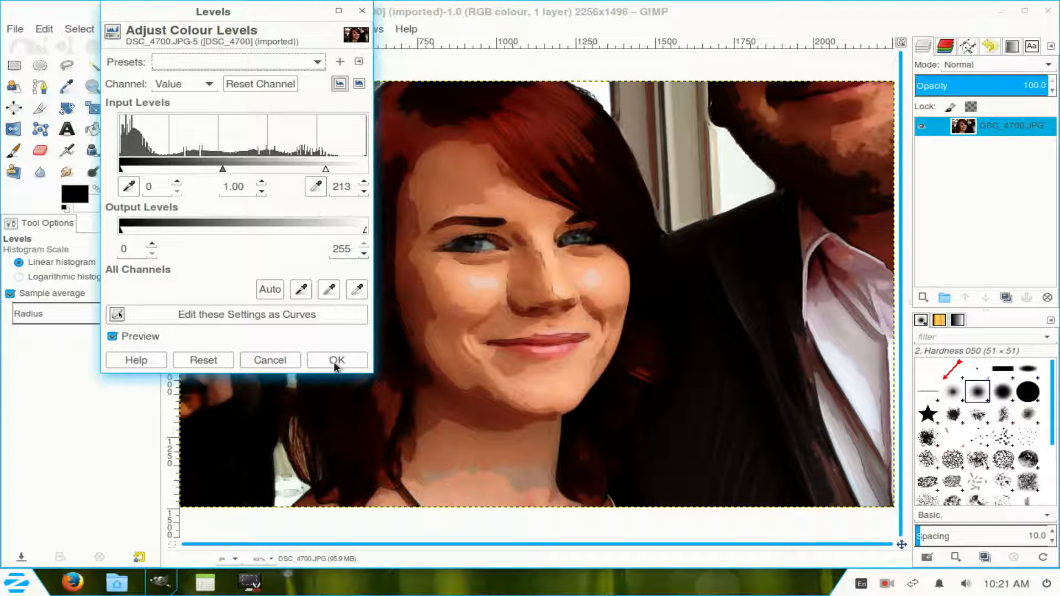
{"action": "left_click", "coordinate": [336, 360]}
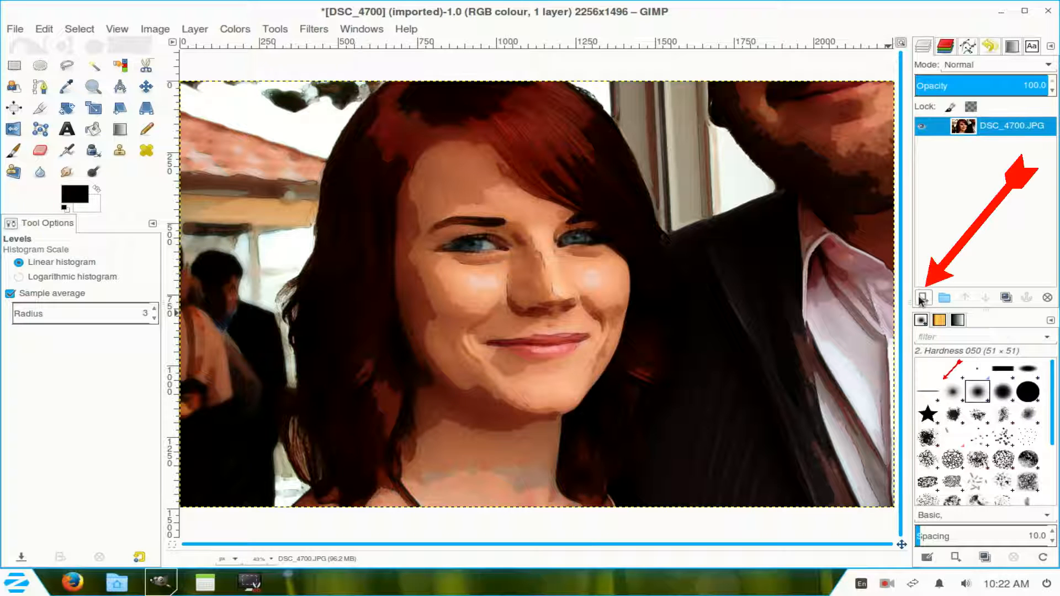
Create a transparent full-size layer beneath the photo and reselect the photo layer.
{"action": "left_click", "coordinate": [920, 297]}
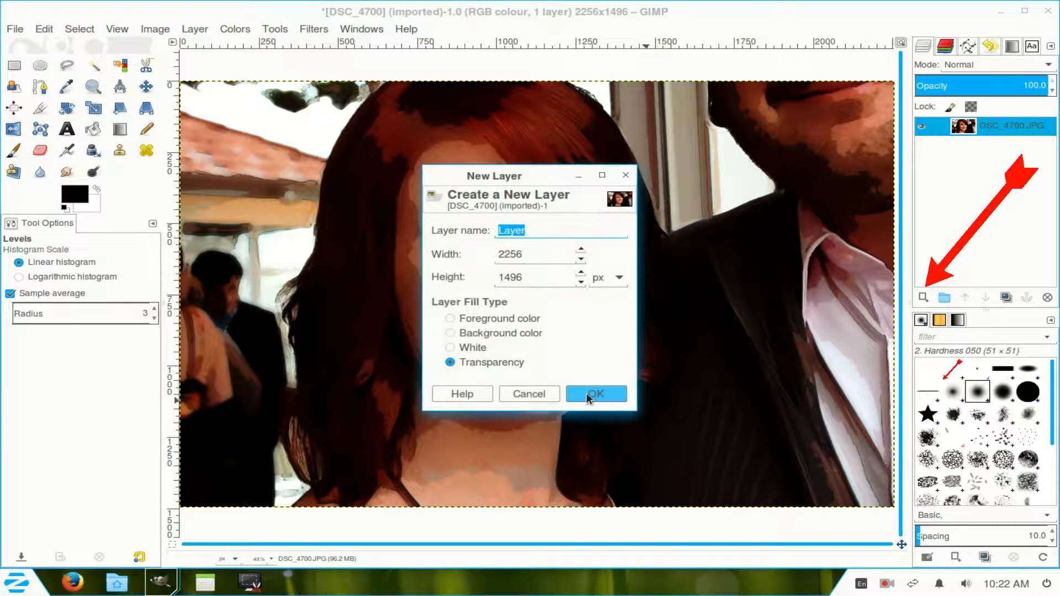
{"action": "left_click", "coordinate": [594, 393]}
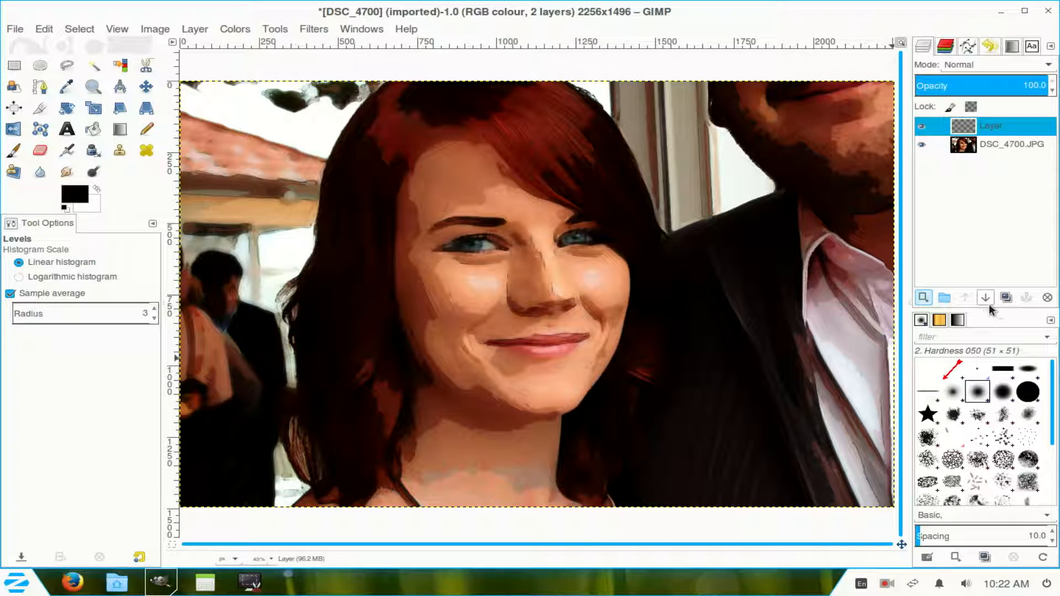
{"action": "left_click", "coordinate": [985, 297]}
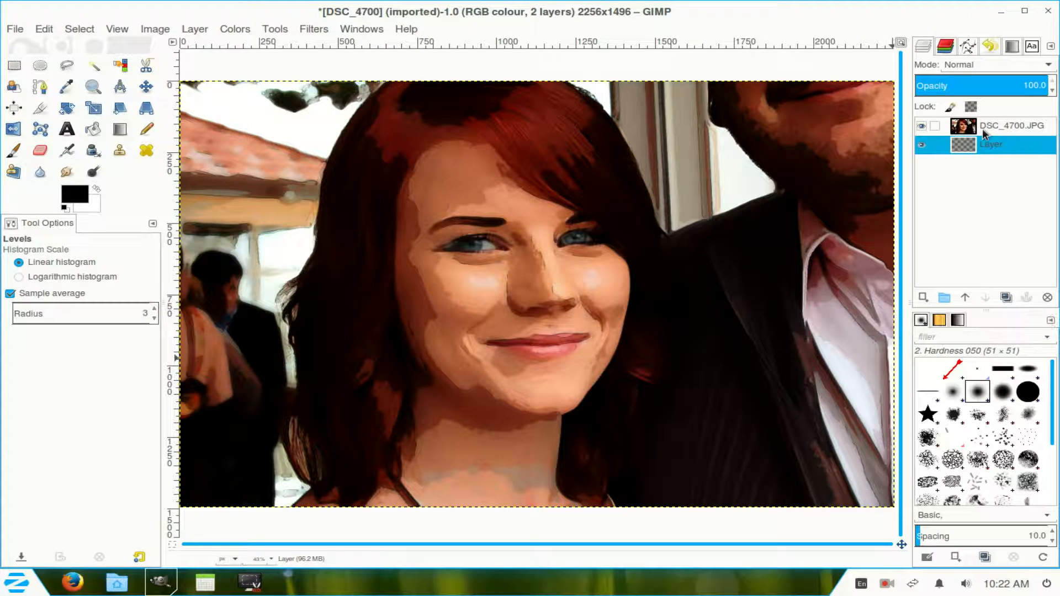
{"action": "left_click", "coordinate": [1012, 126]}
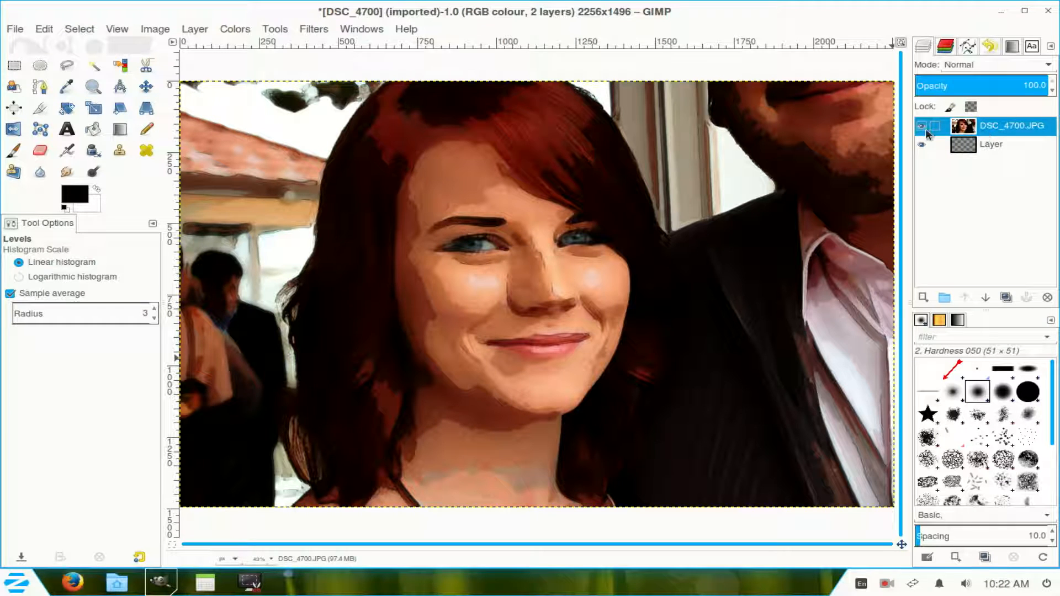
Draw an oval selection enclosing the woman's face and hair.
{"action": "left_click", "coordinate": [40, 65]}
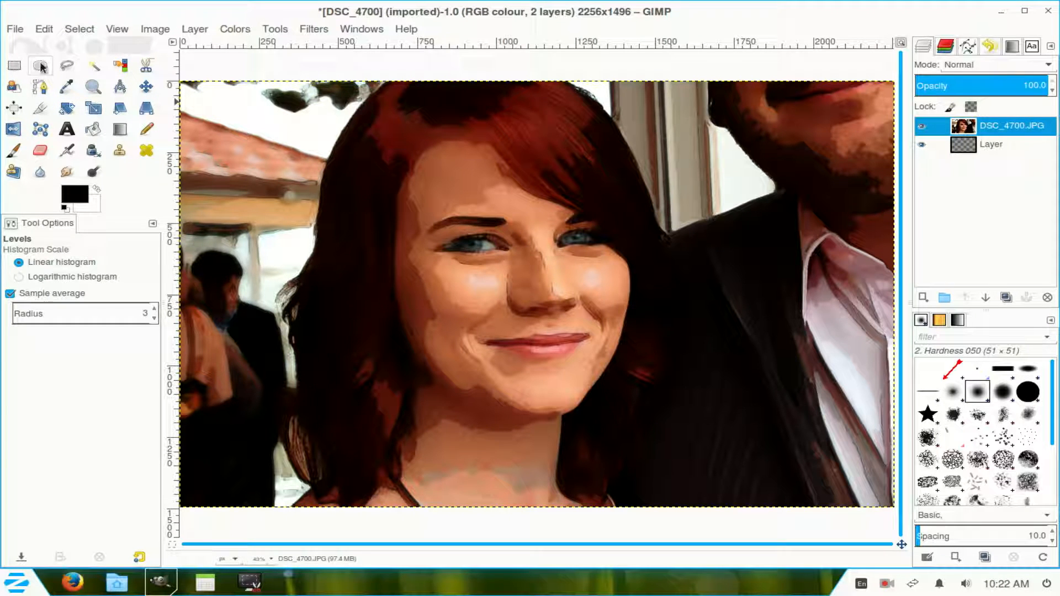
{"action": "left_click", "coordinate": [40, 65]}
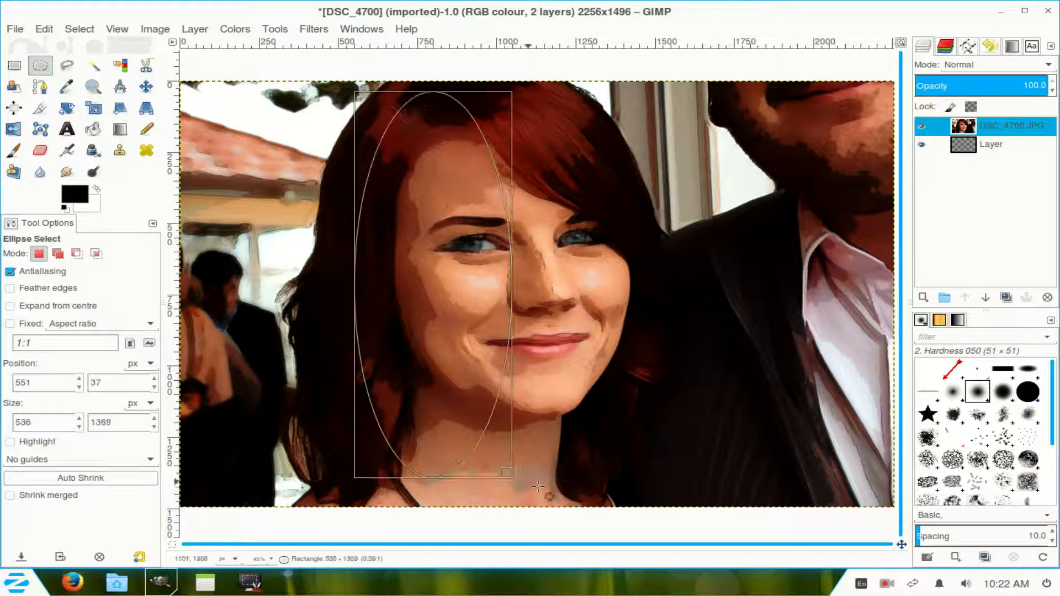
{"action": "left_click_drag", "start_coordinate": [504, 472], "coordinate": [704, 499]}
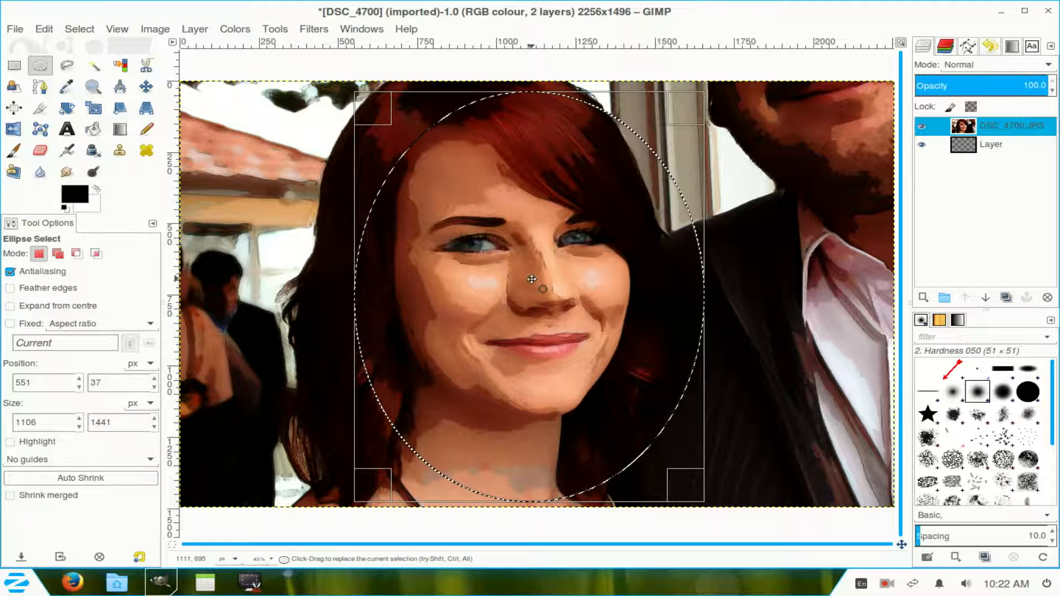
{"action": "left_click_drag", "start_coordinate": [531, 281], "coordinate": [497, 274]}
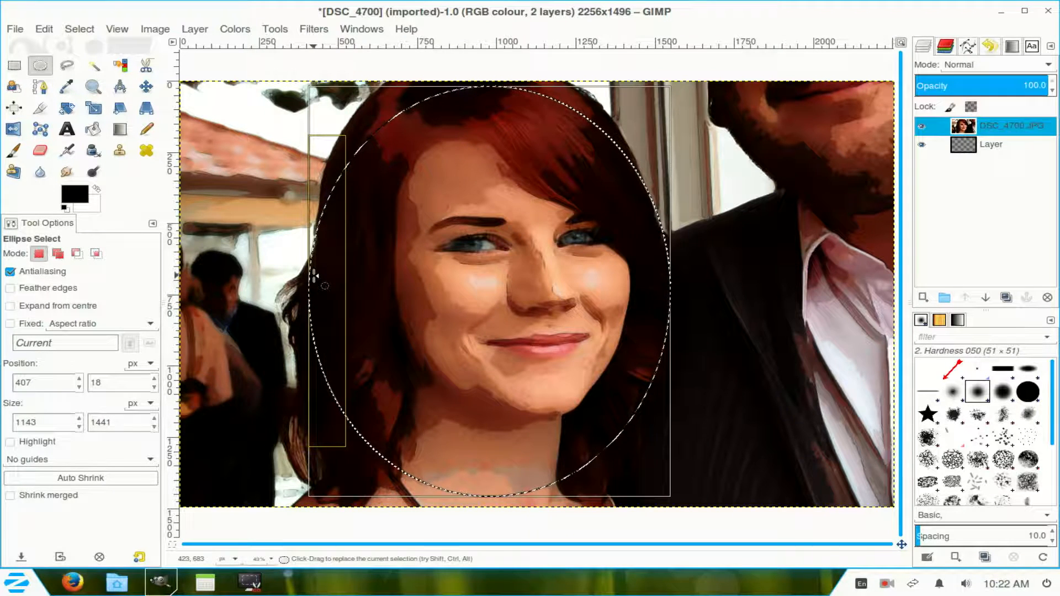
{"action": "left_click", "coordinate": [80, 29]}
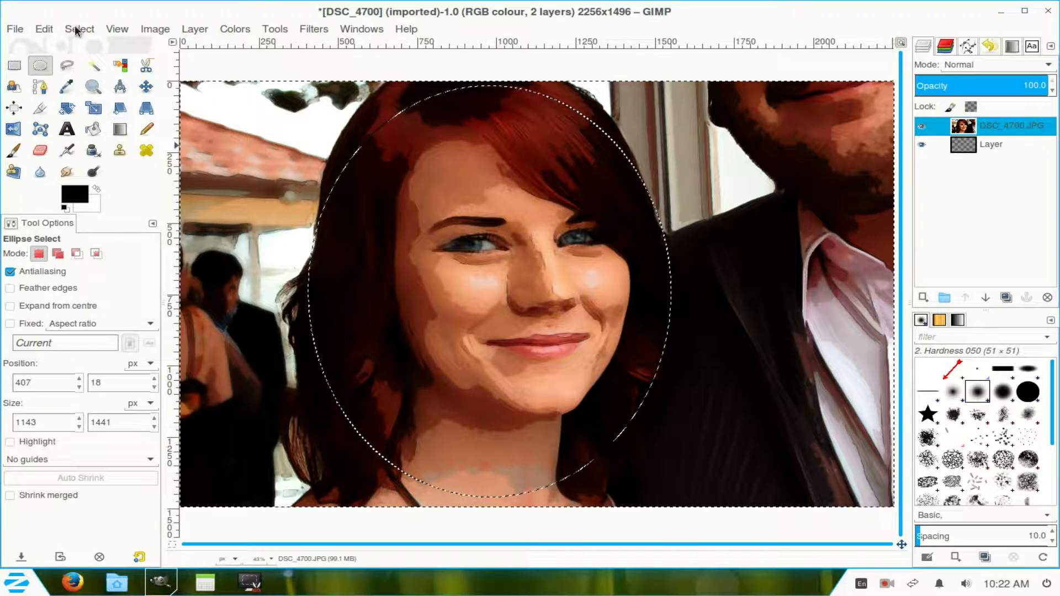
Feather the oval selection by 220 px for a soft vignette edge.
{"action": "left_click", "coordinate": [80, 29]}
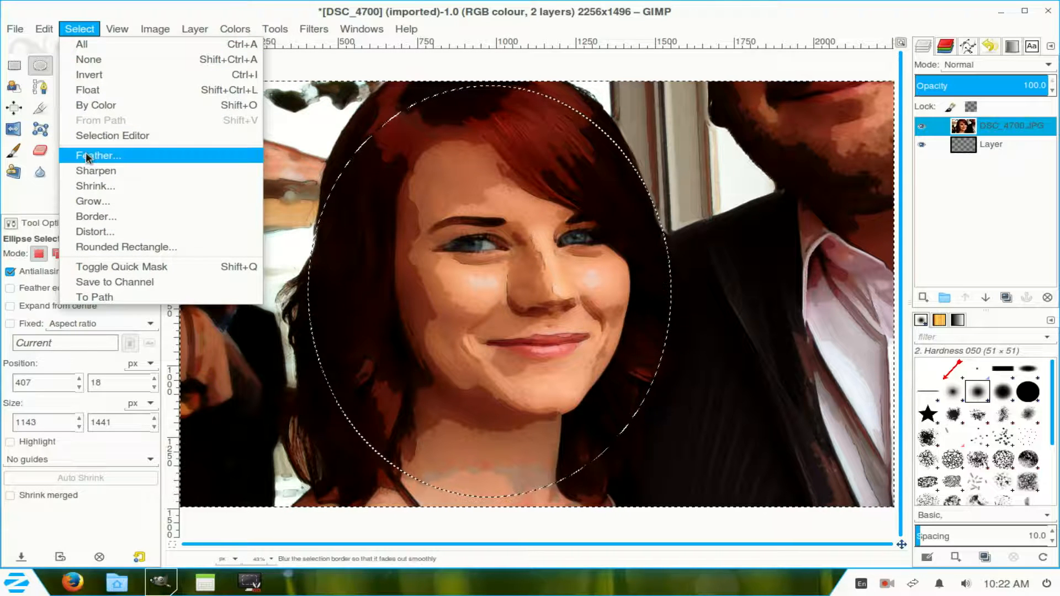
{"action": "left_click", "coordinate": [98, 156]}
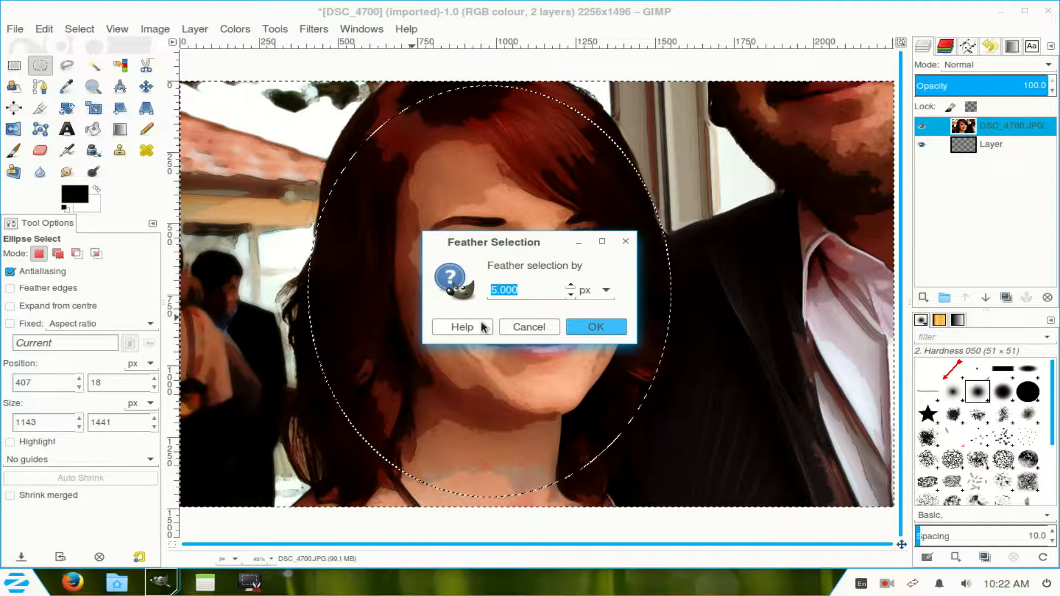
{"action": "type", "text": "220"}
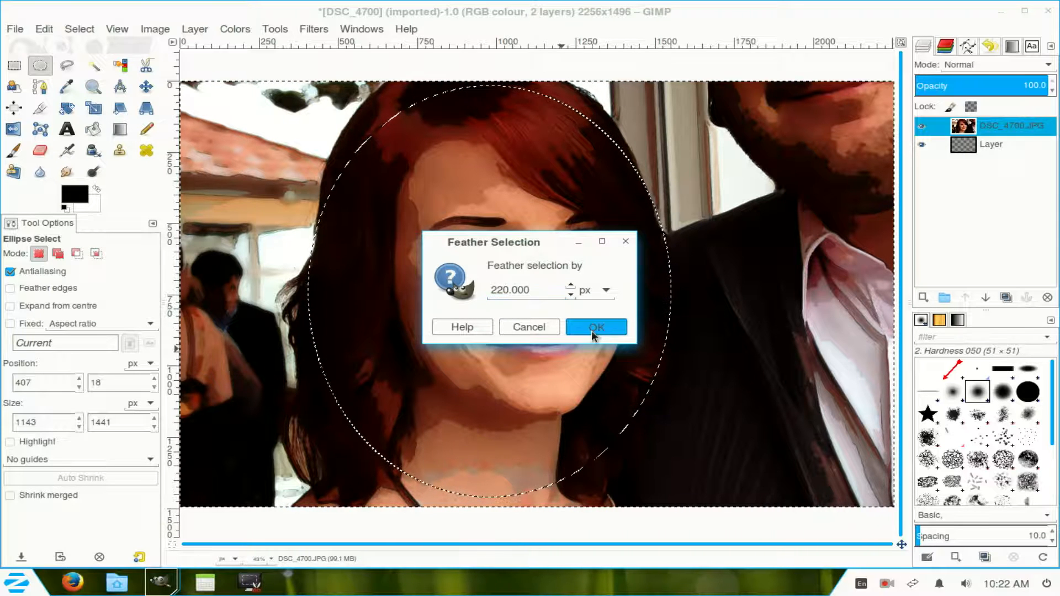
{"action": "left_click", "coordinate": [595, 327]}
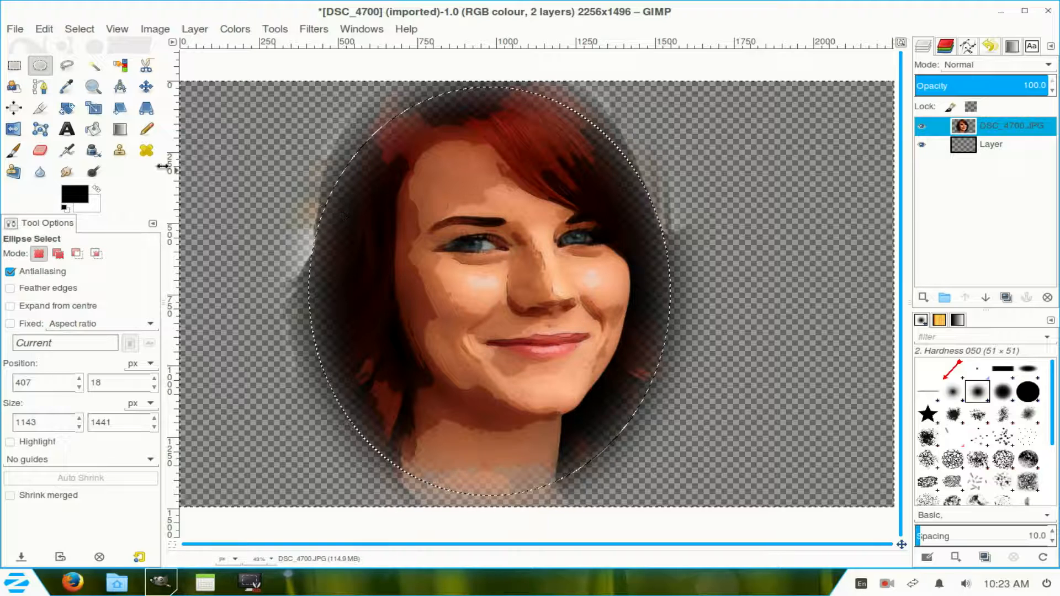
Sample a skin tone from the forehead as foreground colour and remove the selection.
{"action": "left_click", "coordinate": [65, 86]}
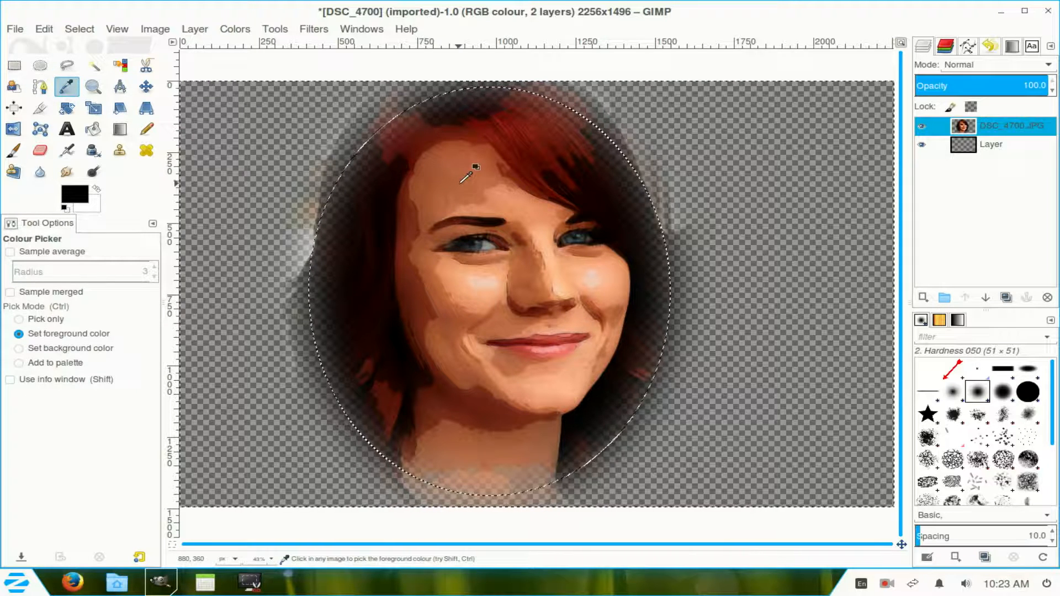
{"action": "left_click", "coordinate": [14, 150]}
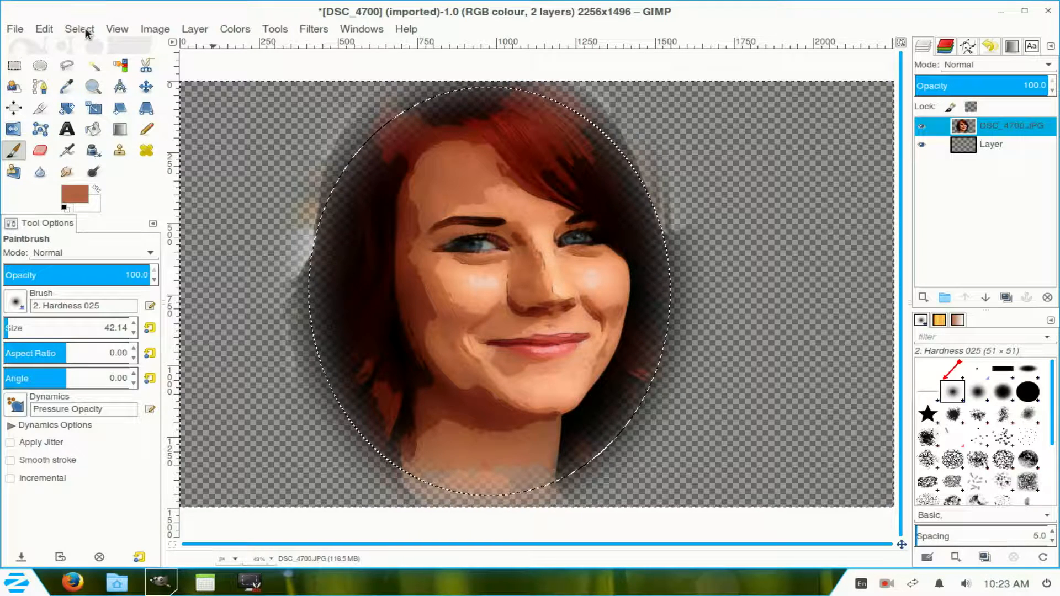
{"action": "left_click", "coordinate": [79, 28]}
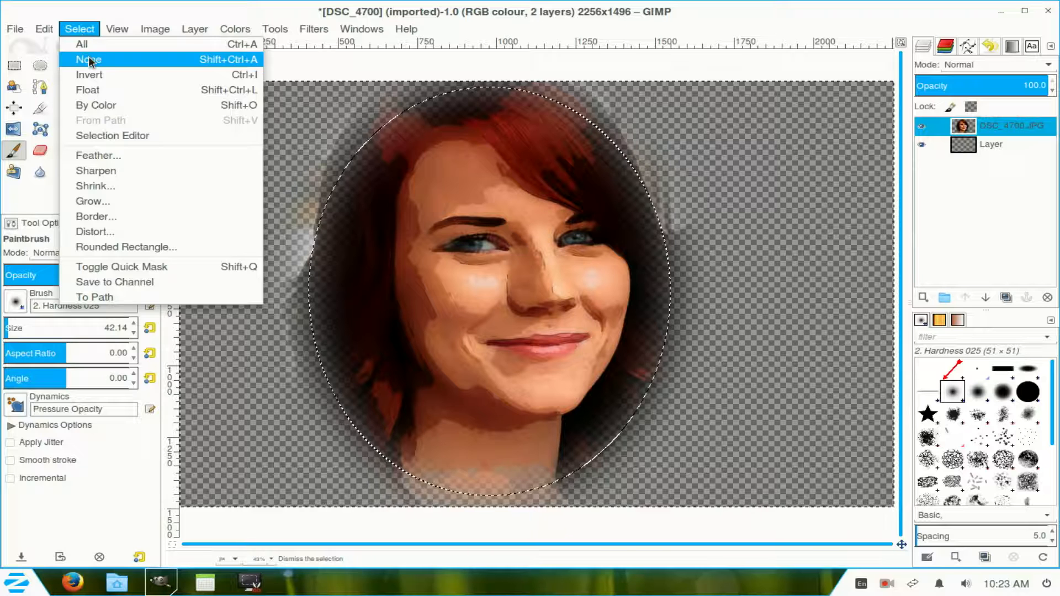
{"action": "left_click", "coordinate": [88, 60]}
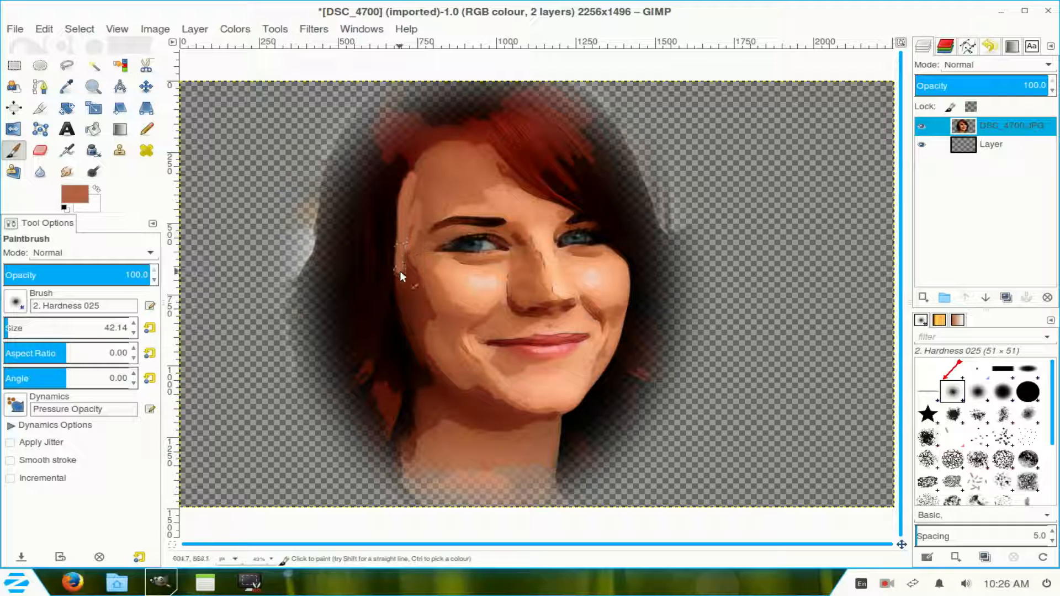
Paint skin tone over the dark outline along the left cheek and jaw.
{"action": "left_click_drag", "start_coordinate": [399, 277], "coordinate": [419, 350]}
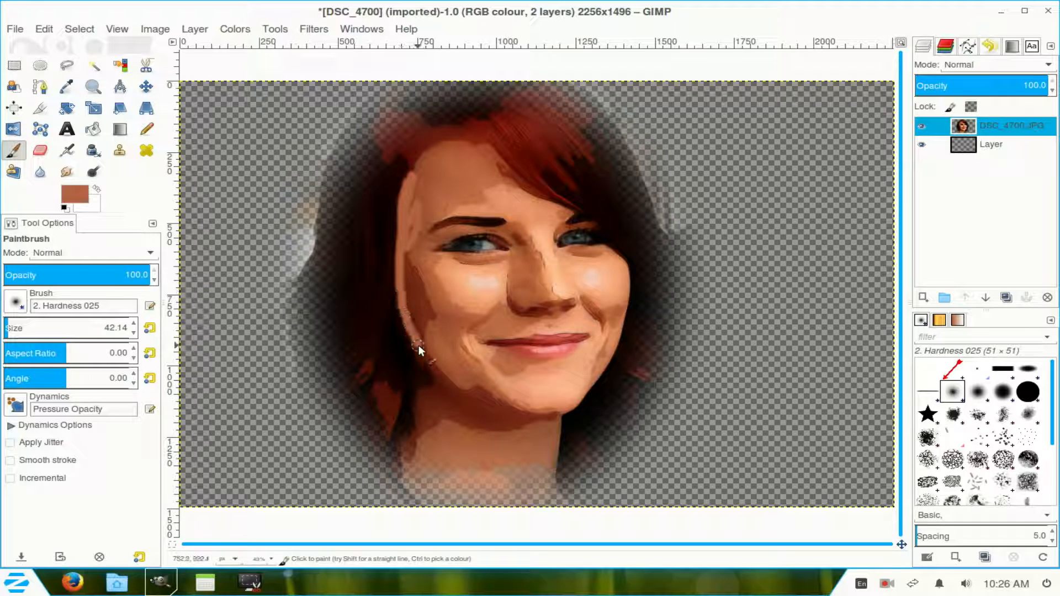
{"action": "left_click_drag", "start_coordinate": [420, 351], "coordinate": [440, 337]}
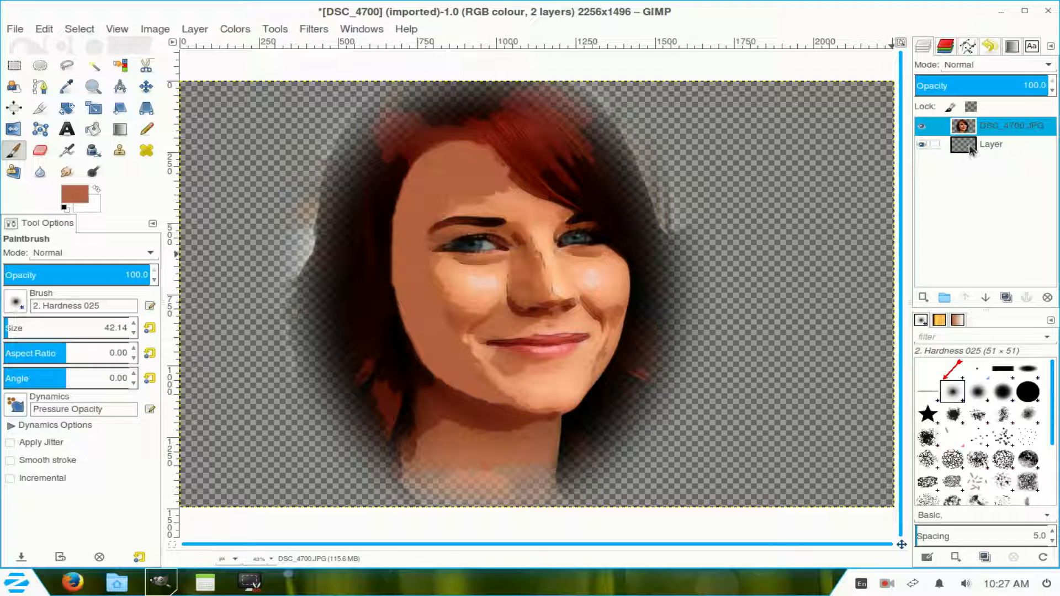
Fill the bottom layer with a radial peach-to-white gradient from the face centre to the corner.
{"action": "left_click", "coordinate": [991, 143]}
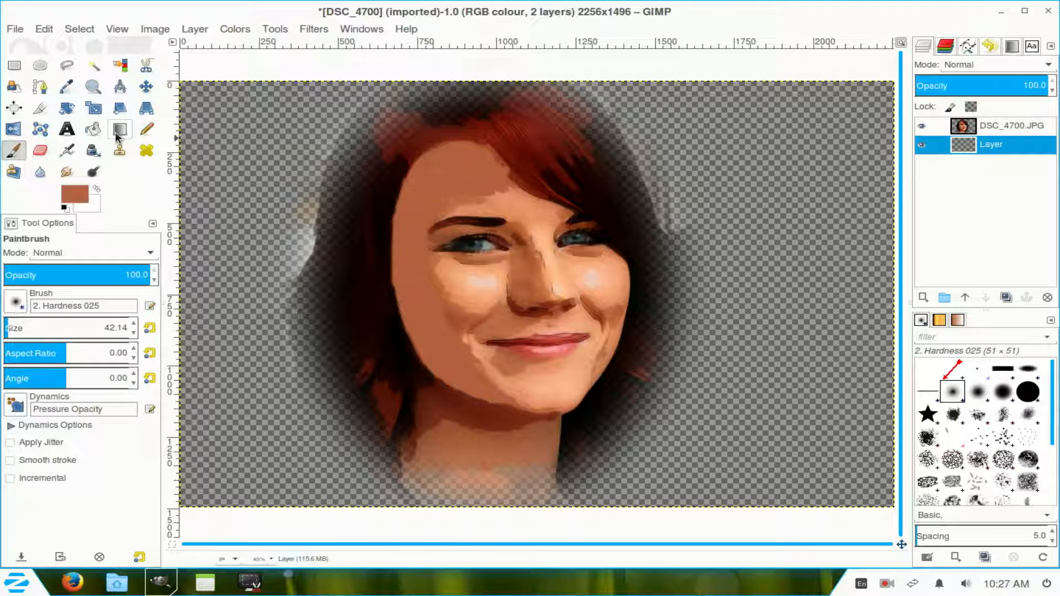
{"action": "left_click", "coordinate": [119, 129]}
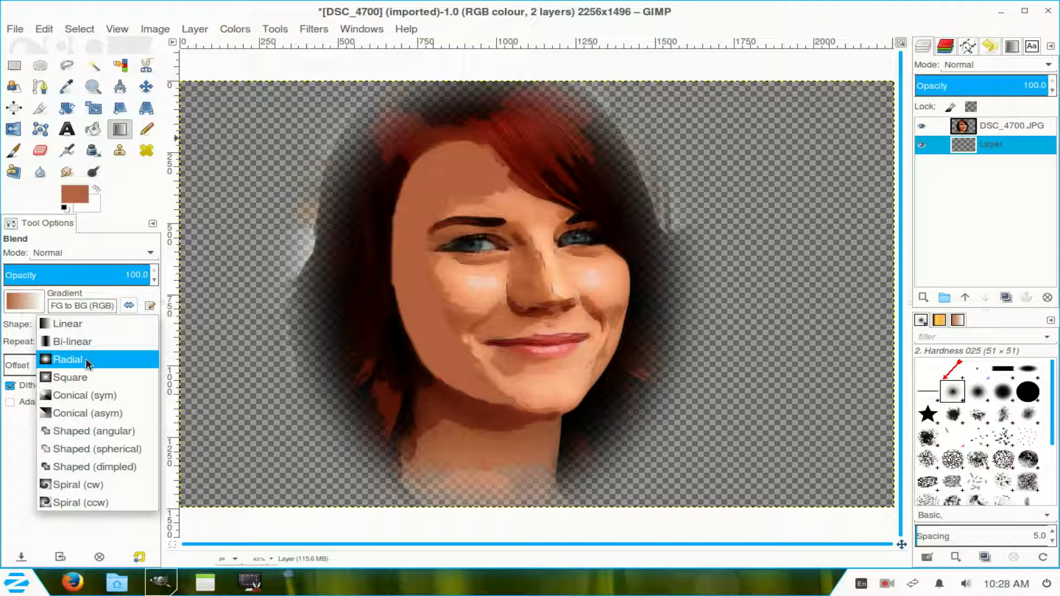
{"action": "left_click", "coordinate": [68, 359]}
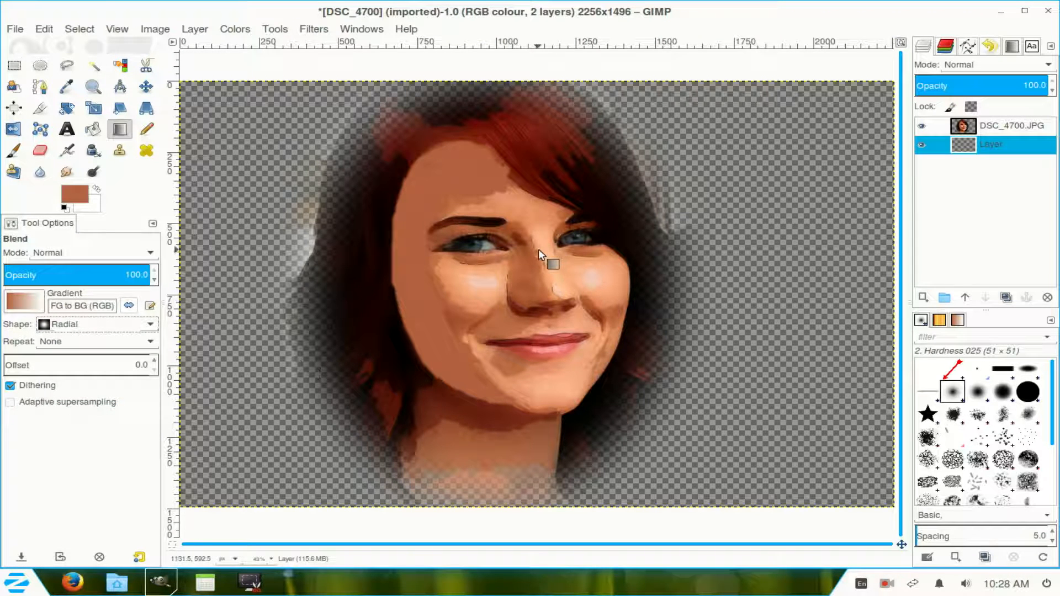
{"action": "left_click_drag", "start_coordinate": [551, 264], "coordinate": [879, 520]}
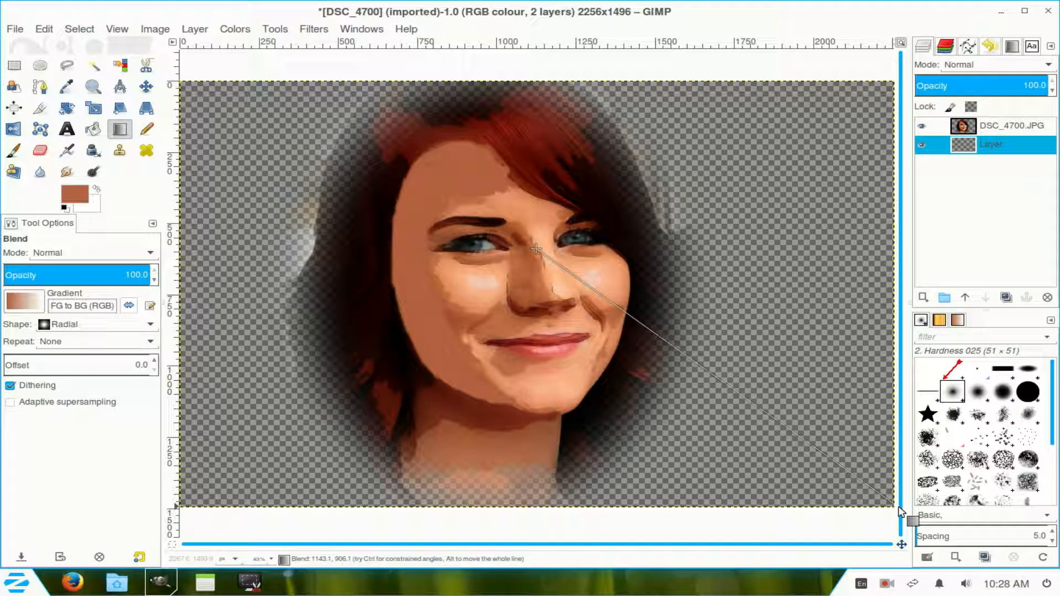
{"action": "left_click_drag", "start_coordinate": [537, 248], "coordinate": [892, 507]}
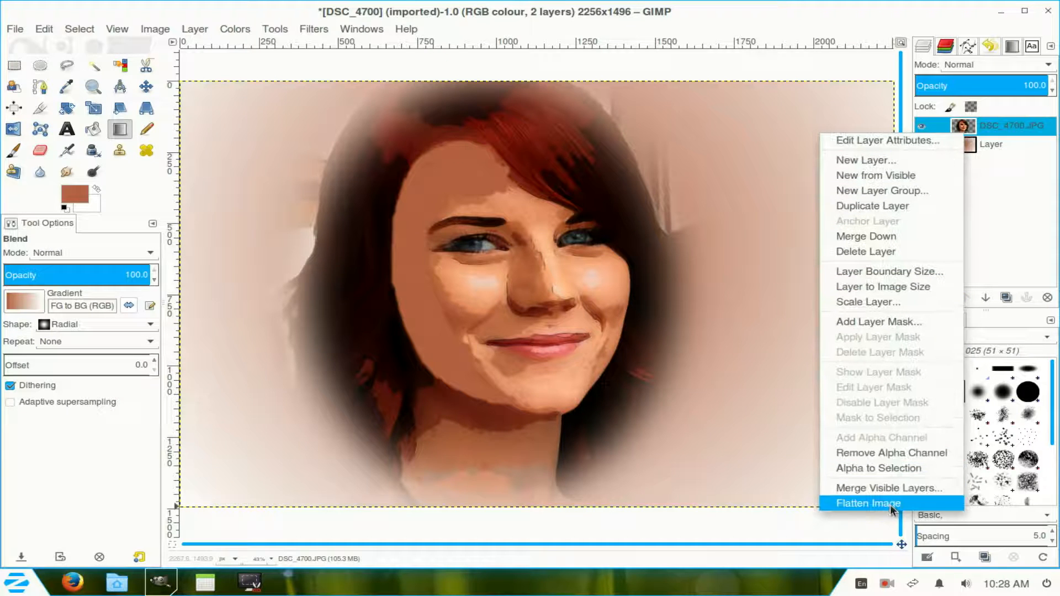
Flatten the portrait, vignette and gradient background into one layer.
{"action": "left_click", "coordinate": [868, 503]}
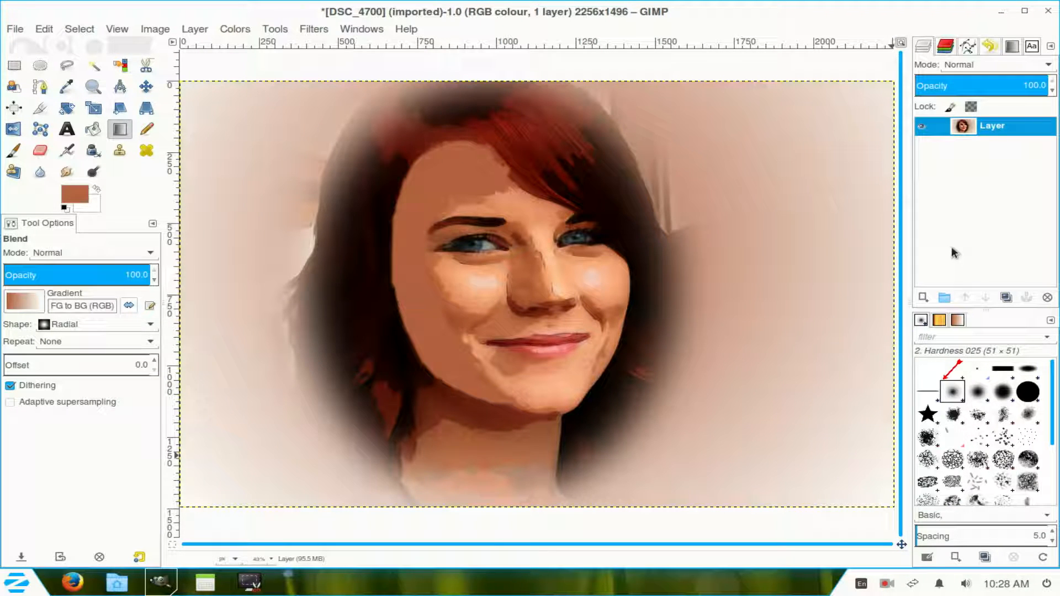